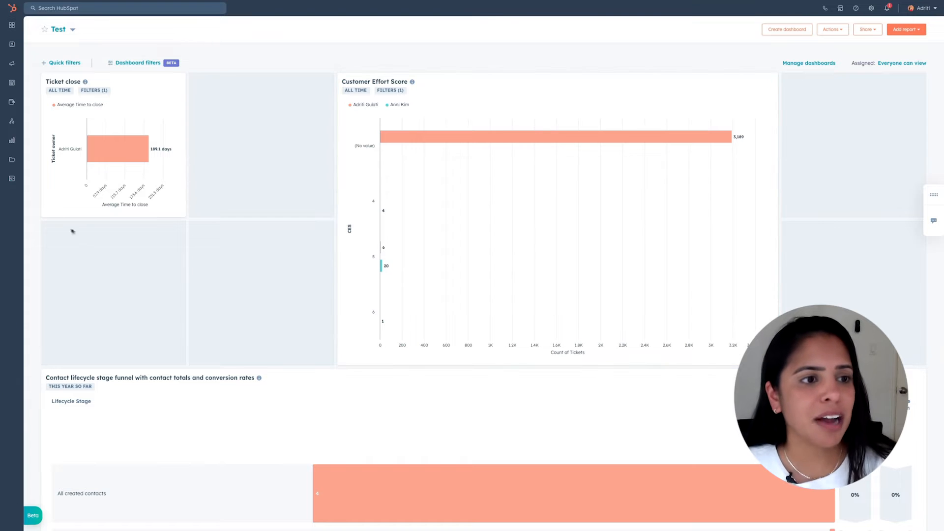
Open the Help Desk workspace from the Workspaces menu to list the 11 open tickets
left_click(11, 25)
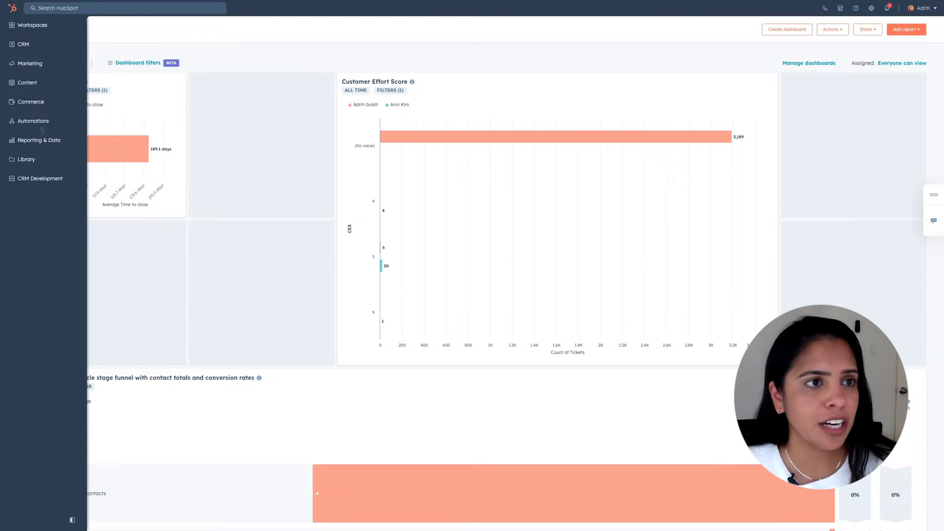
left_click(31, 25)
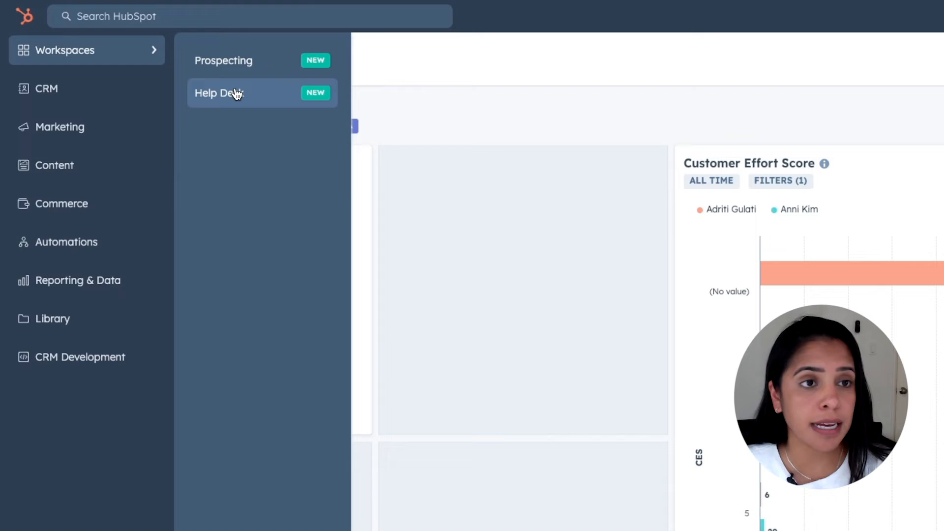
left_click(218, 93)
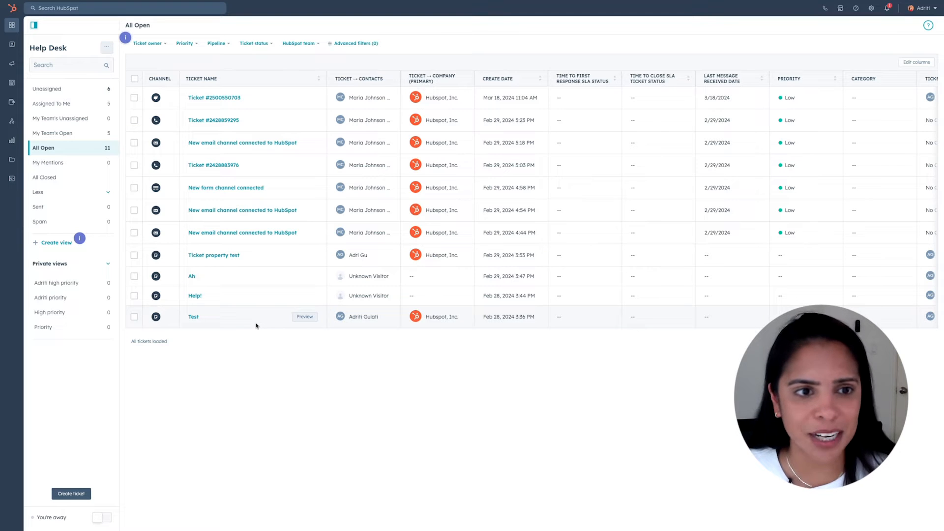
mouse_move(272, 333)
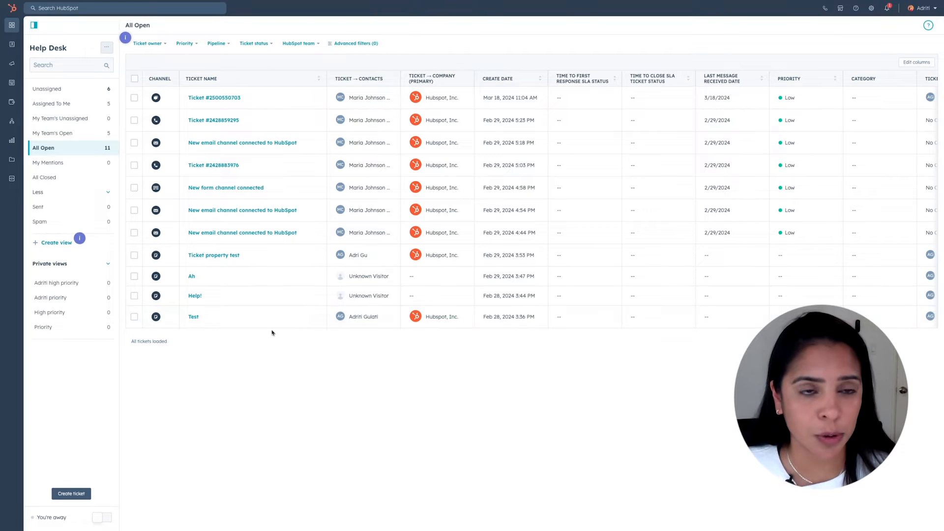
mouse_move(288, 349)
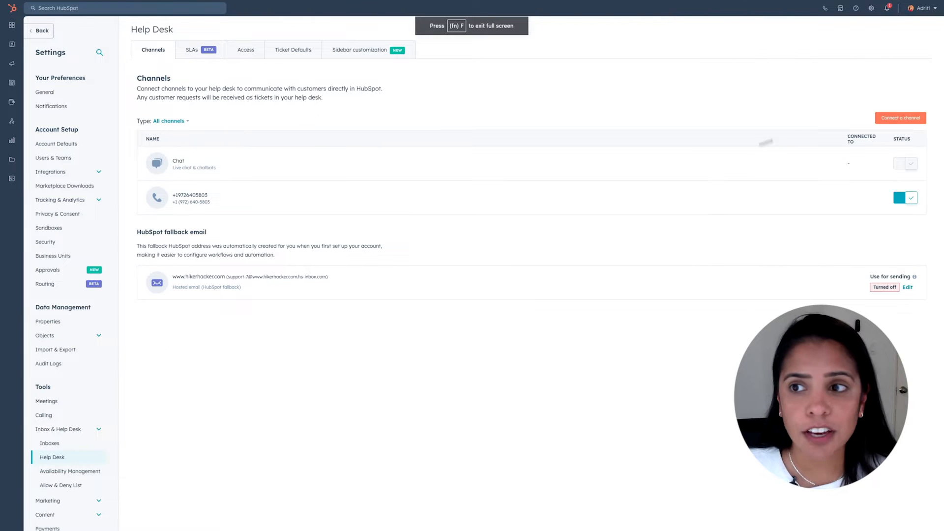
Start connecting a help desk channel to see Team email, Forms, Messenger and Calling options
left_click(900, 117)
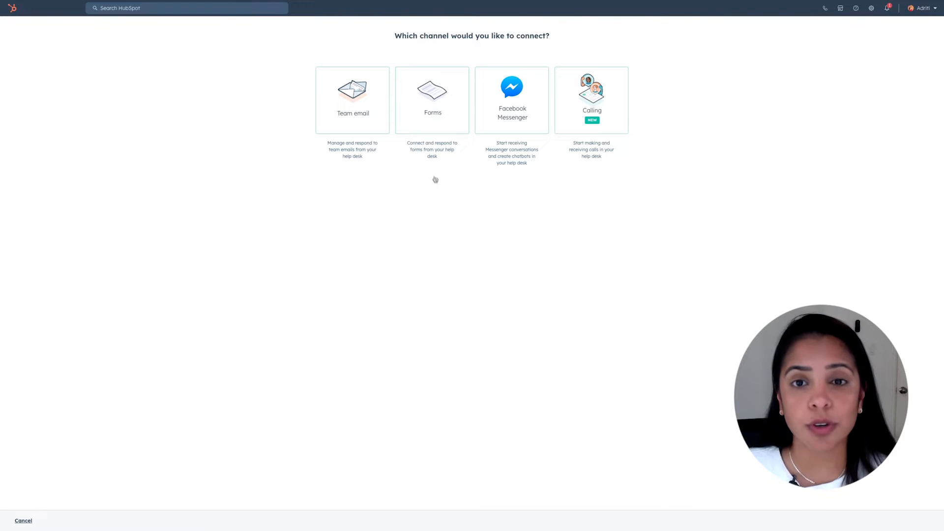
mouse_move(622, 159)
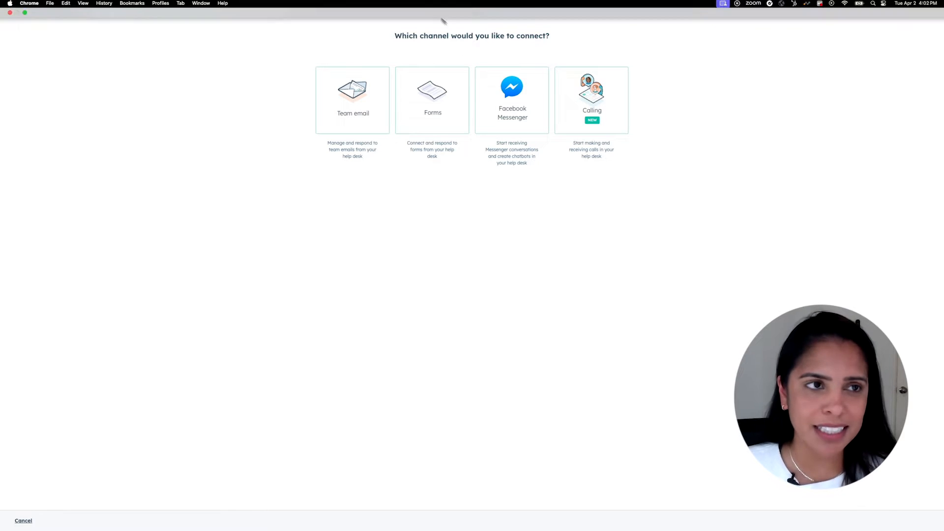
Cancel channel setup and scroll the All Open ticket list sideways
left_click(24, 521)
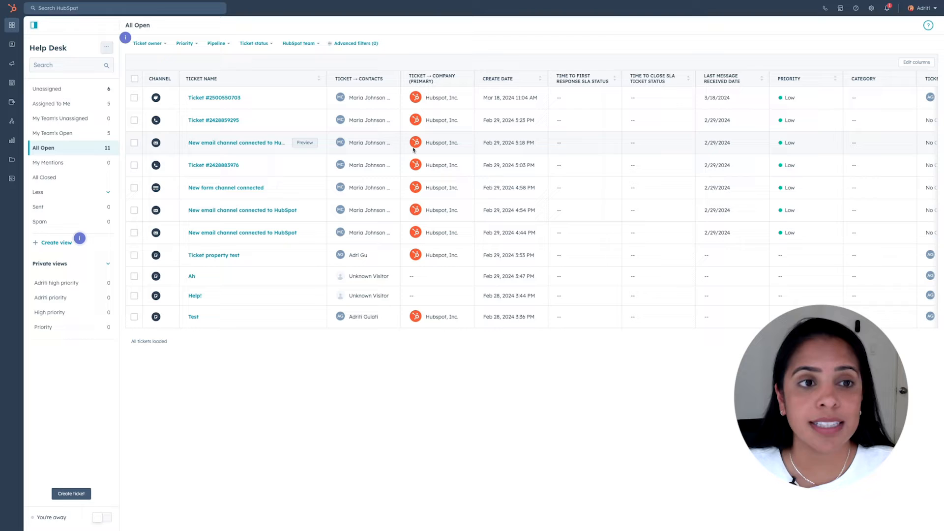
mouse_move(383, 184)
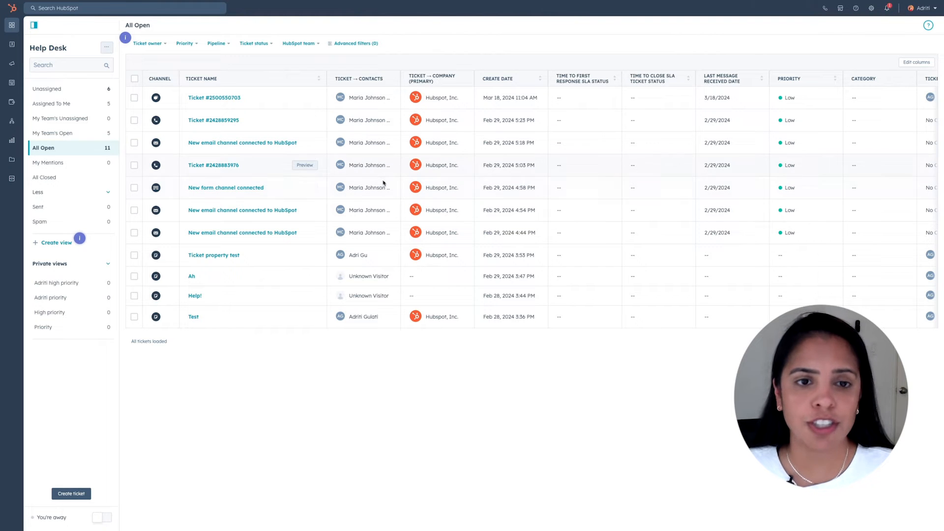
mouse_move(457, 172)
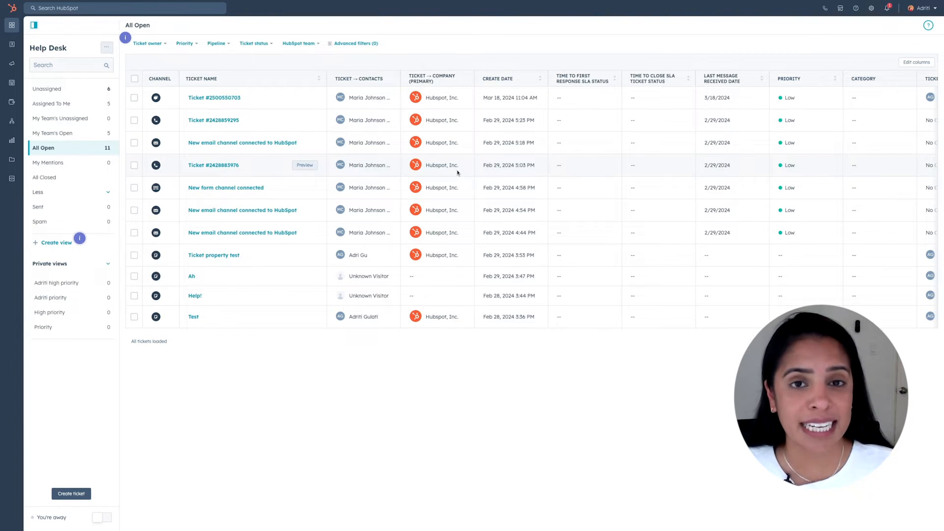
scroll("right", 3)
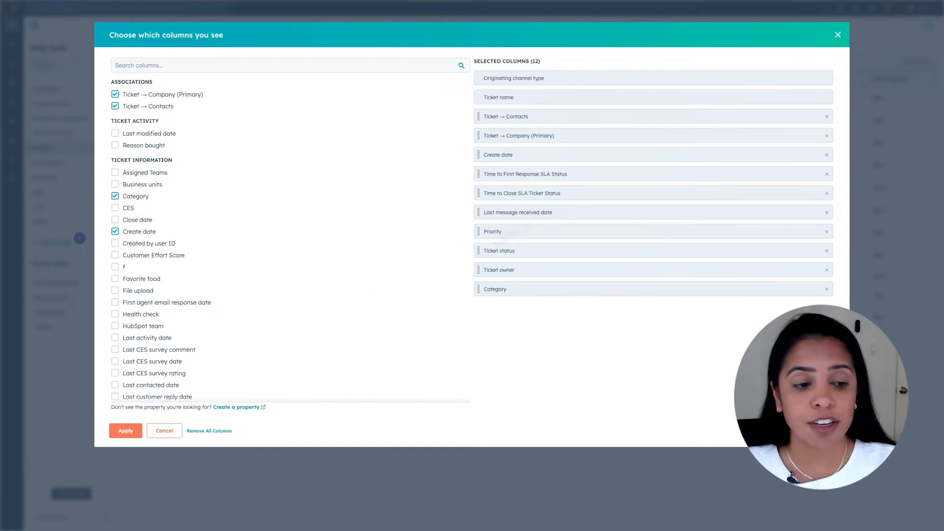
Open the column editor for the open tickets table
left_click(126, 431)
type("Priority list")
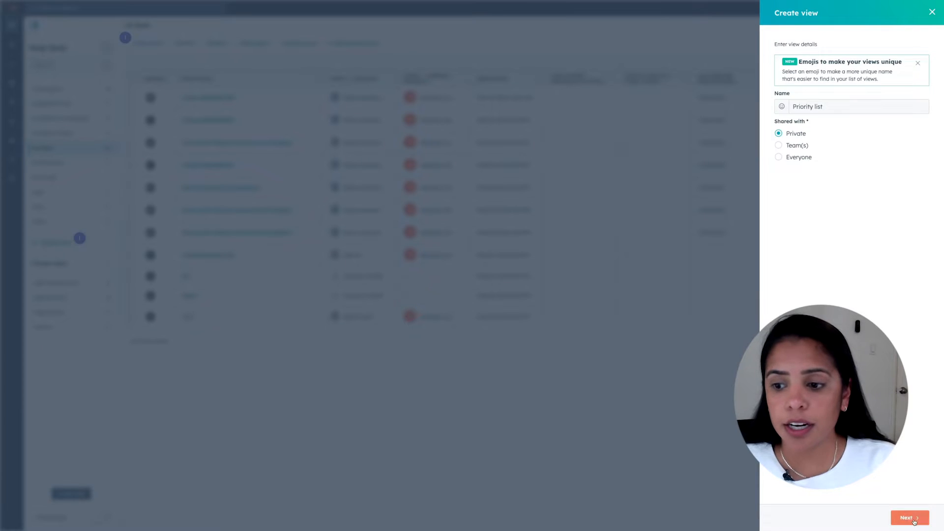
Add Ticket owner and Priority filters to the Priority list view, then return to All Open
left_click(909, 517)
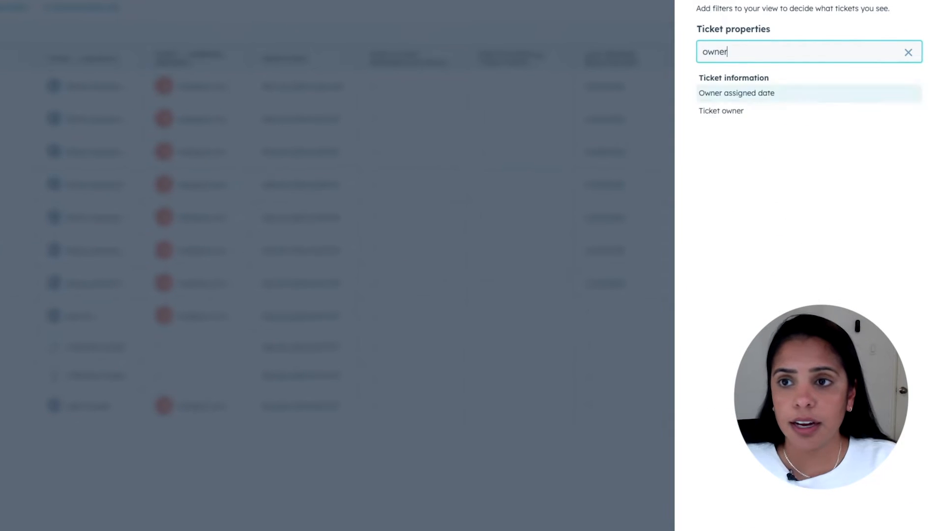
left_click(721, 111)
type("prior")
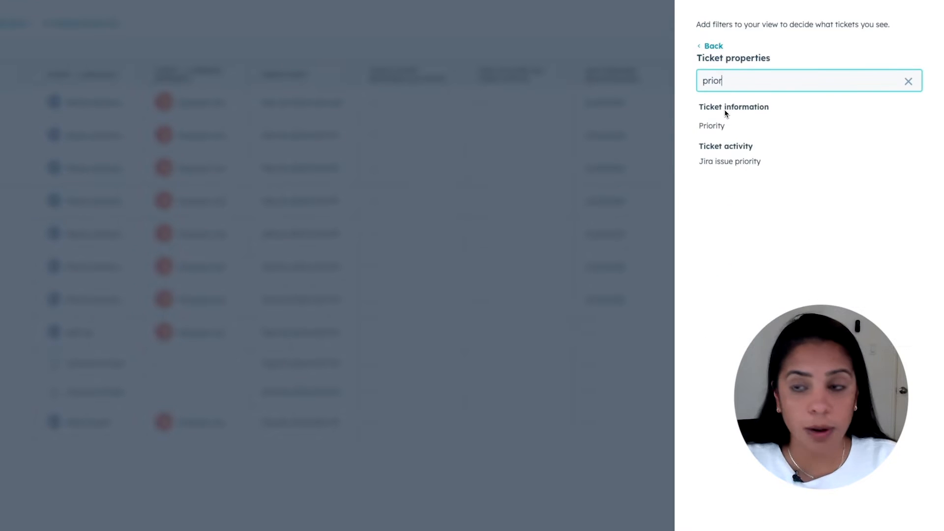
left_click(712, 125)
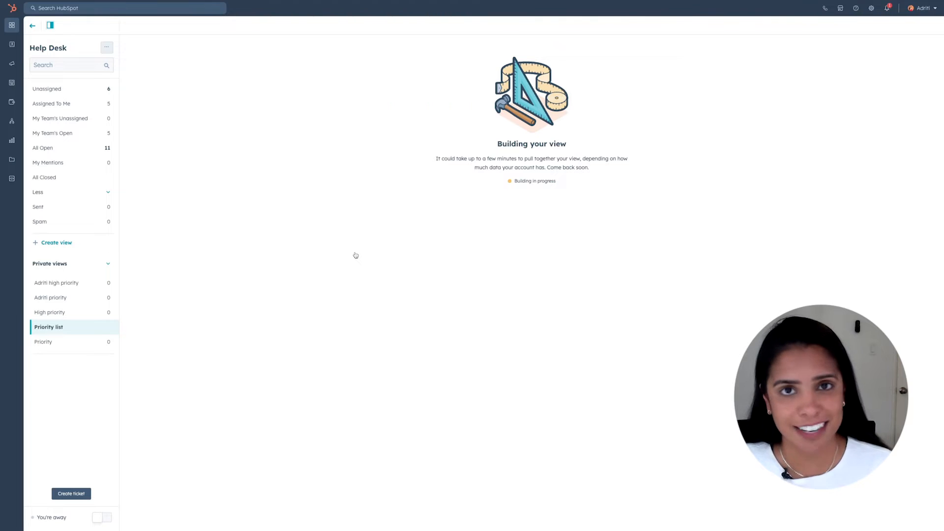
left_click(43, 148)
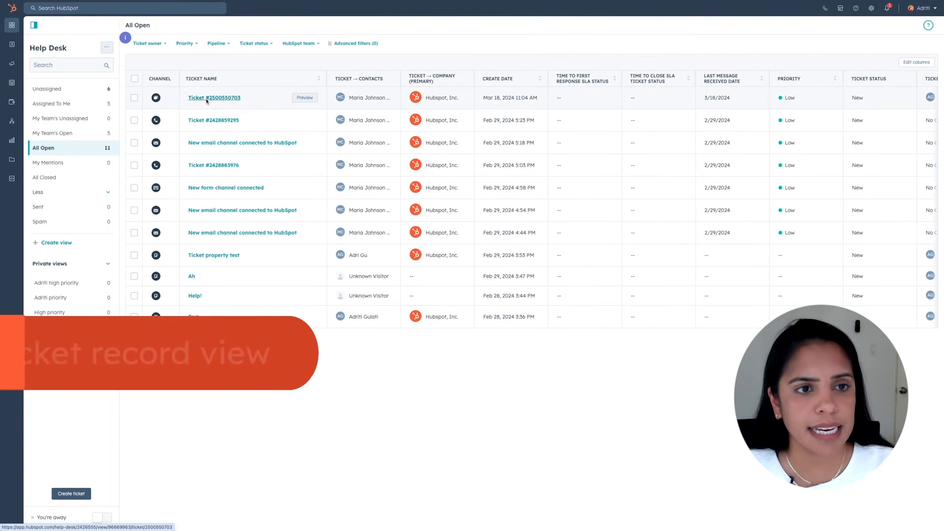
left_click(213, 165)
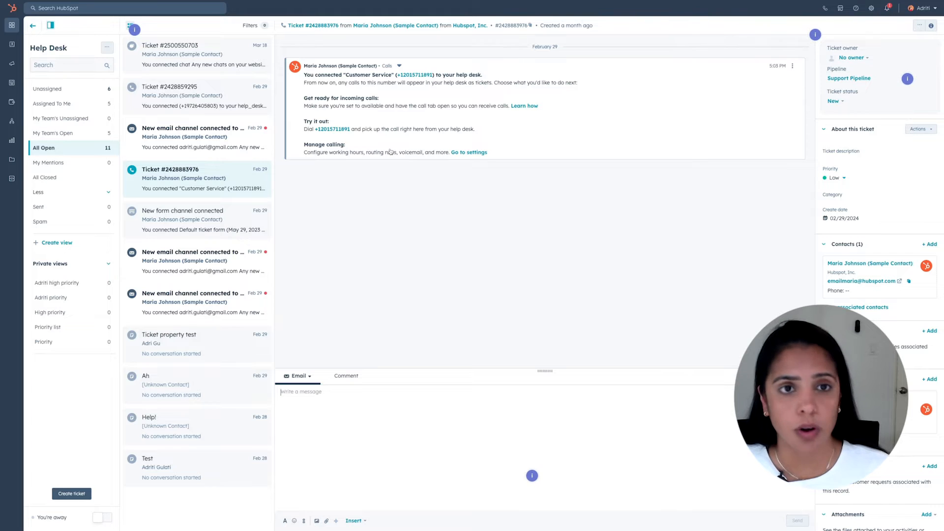
mouse_move(381, 159)
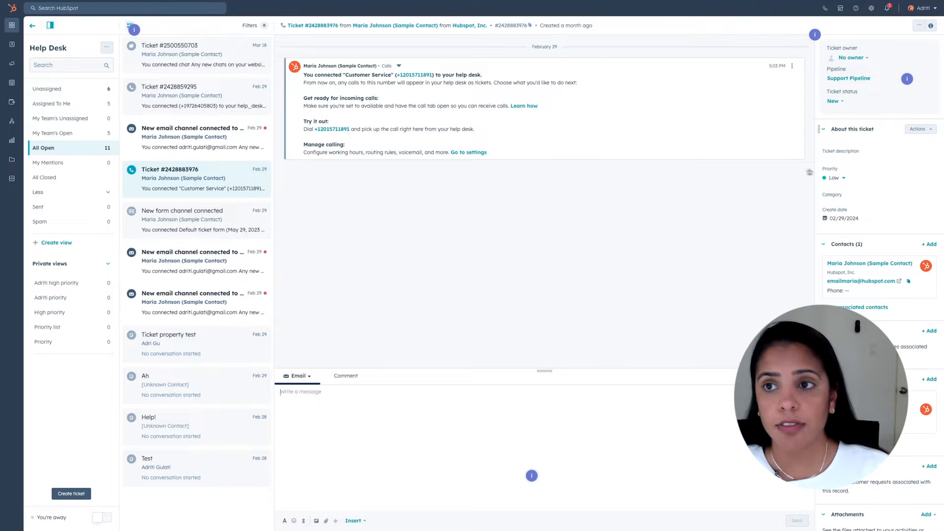
scroll("down", 3)
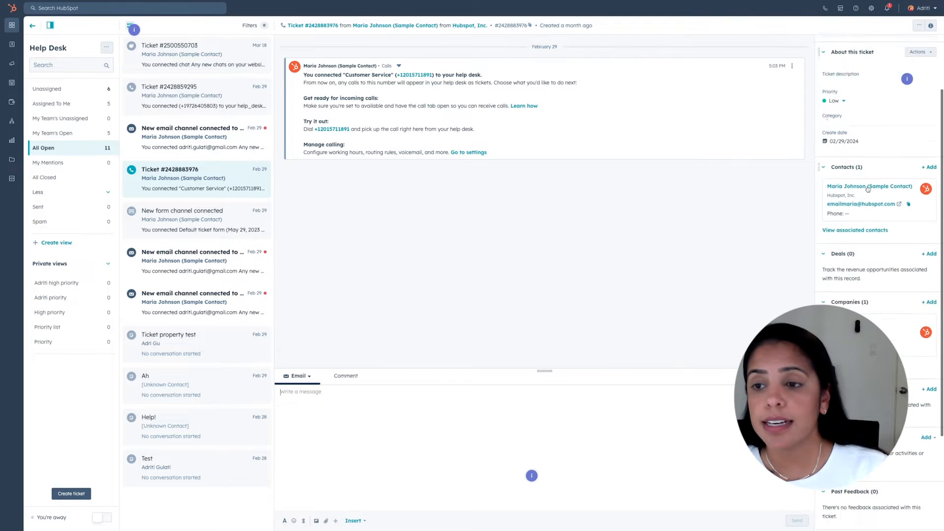
scroll("up", 3)
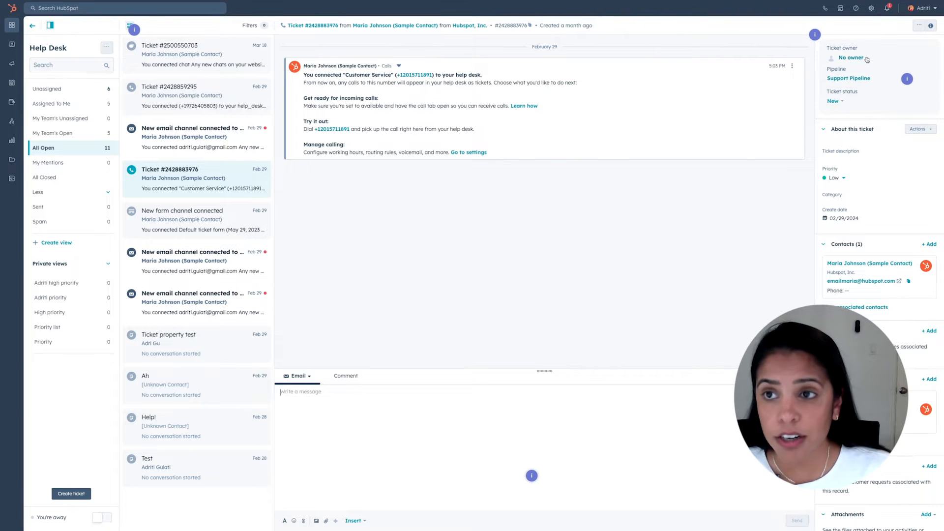
left_click(851, 57)
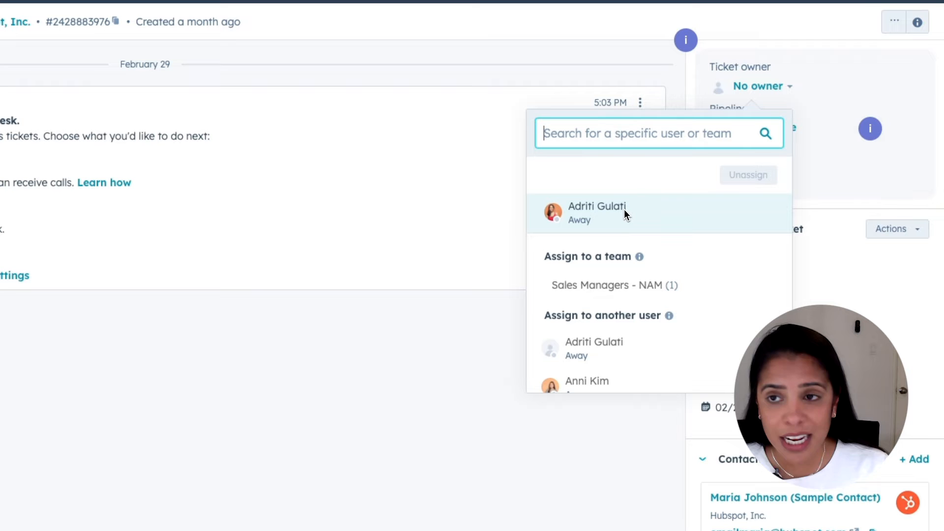
mouse_move(665, 217)
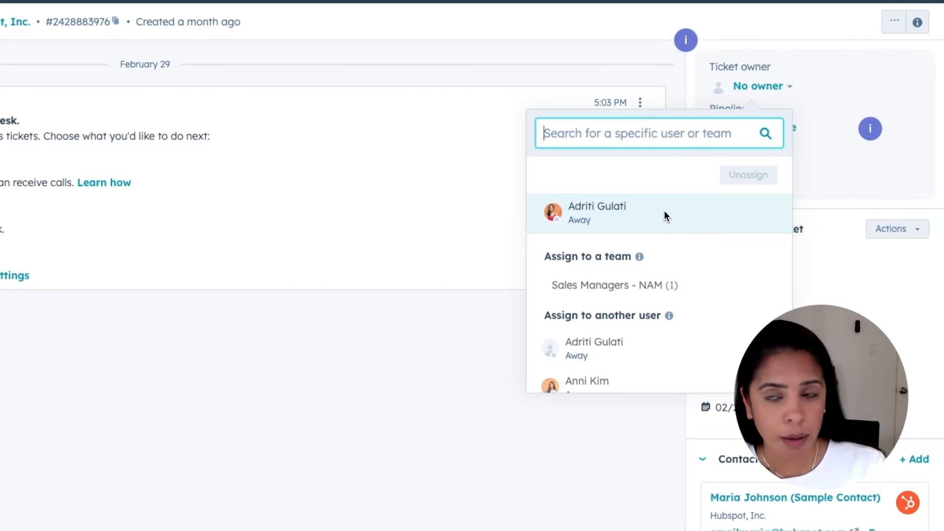
mouse_move(650, 212)
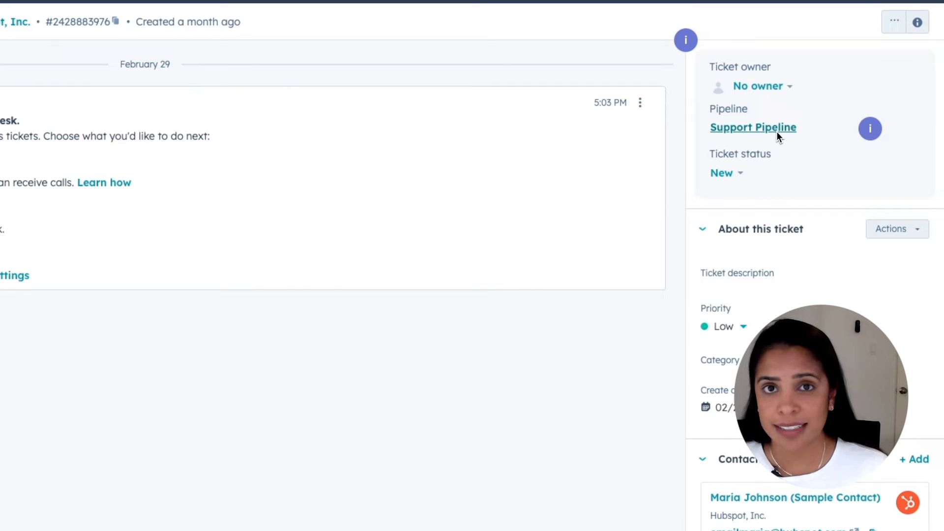
mouse_move(749, 179)
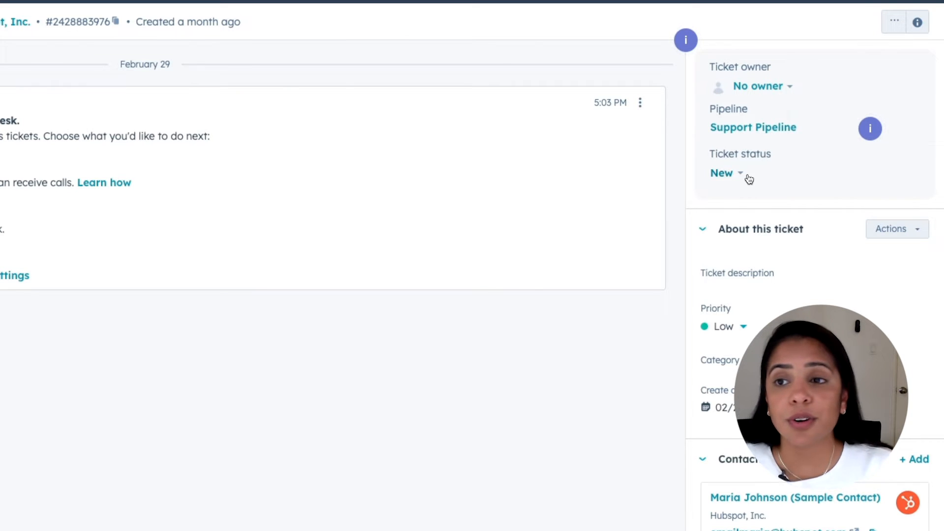
left_click(726, 173)
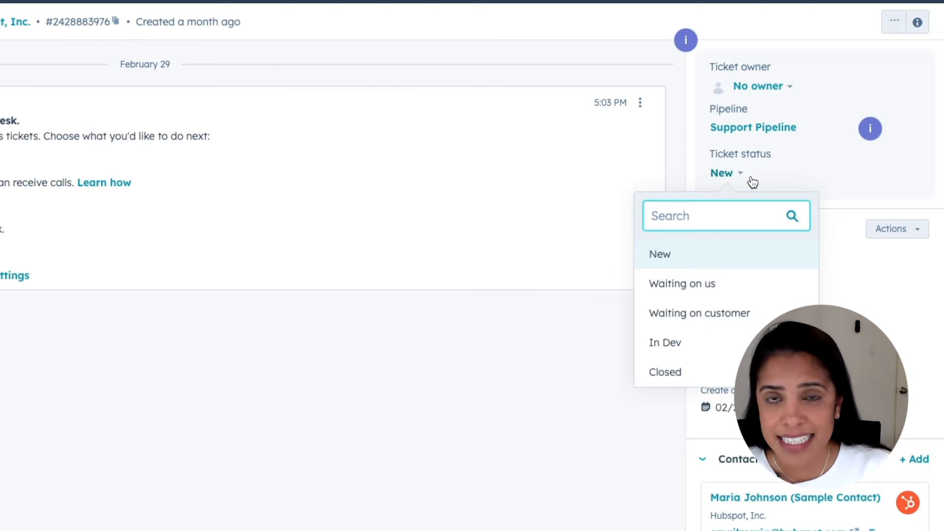
mouse_move(771, 284)
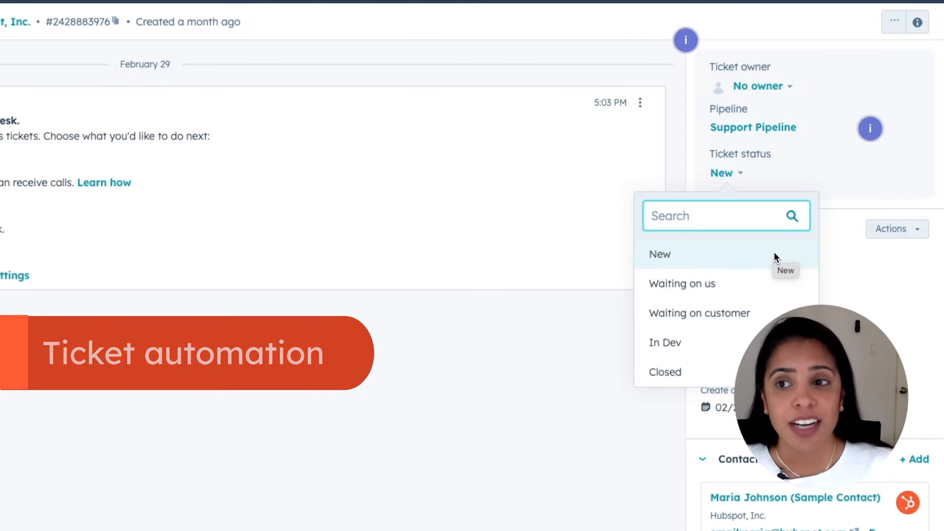
mouse_move(770, 270)
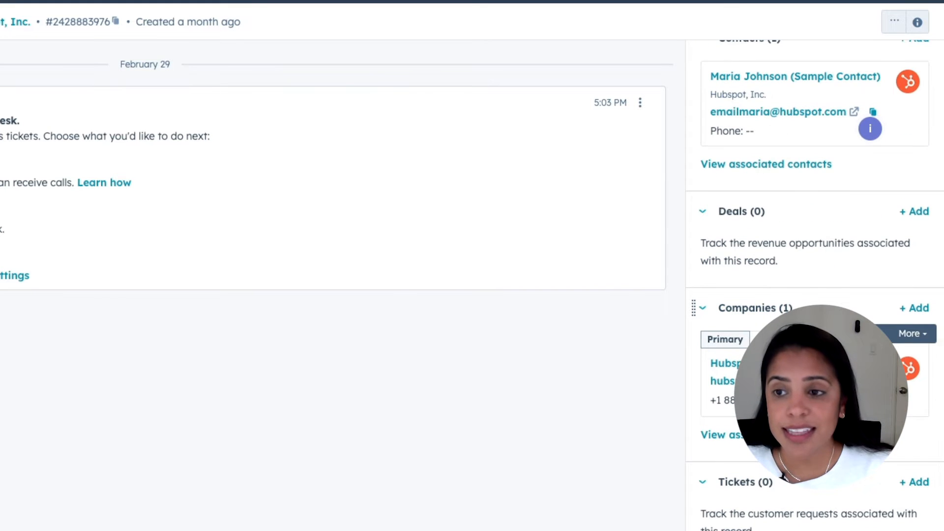
scroll("down", 3)
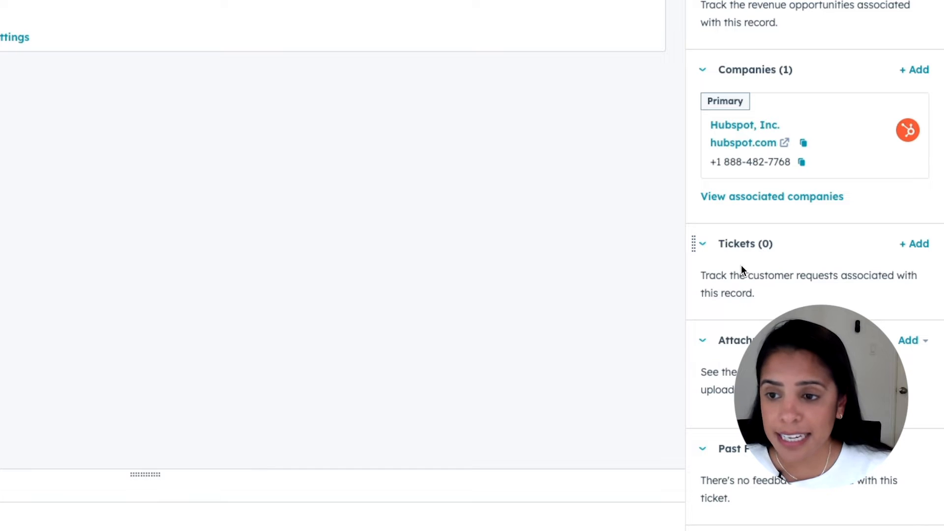
mouse_move(773, 305)
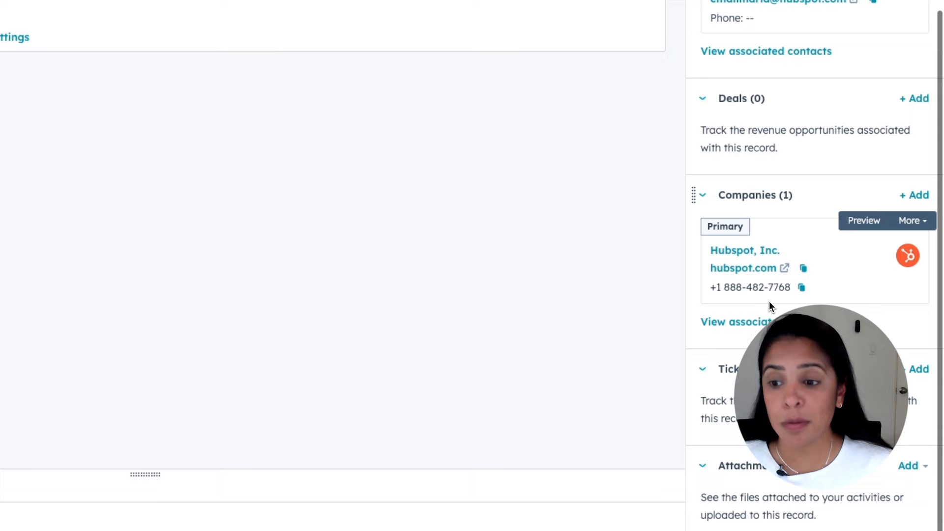
mouse_move(759, 293)
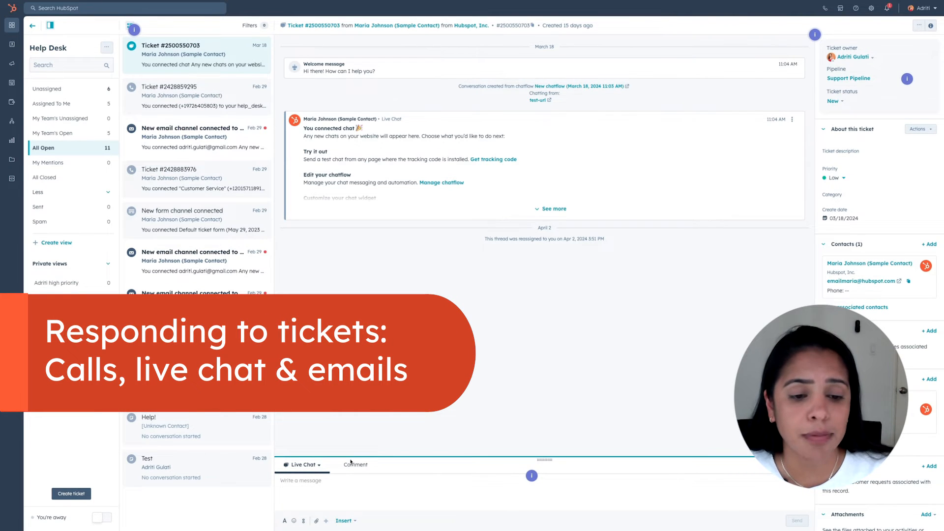
left_click(309, 465)
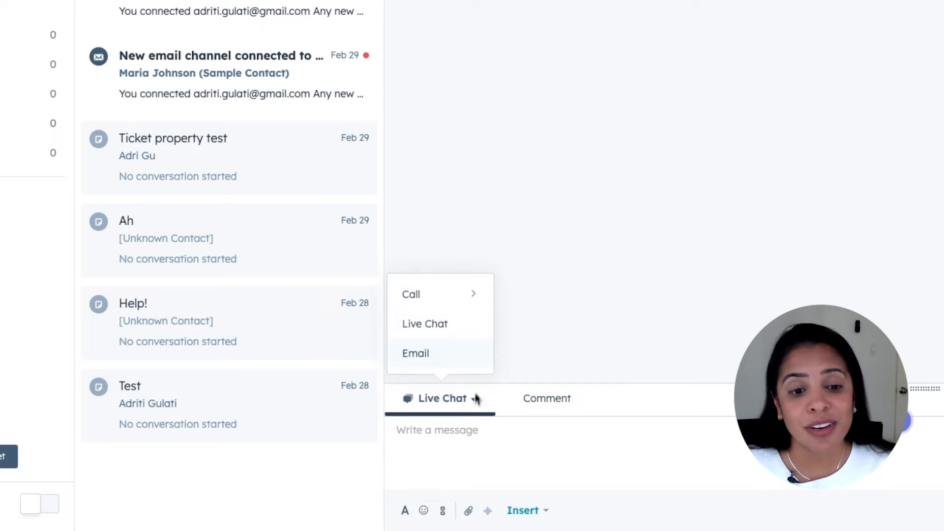
mouse_move(459, 352)
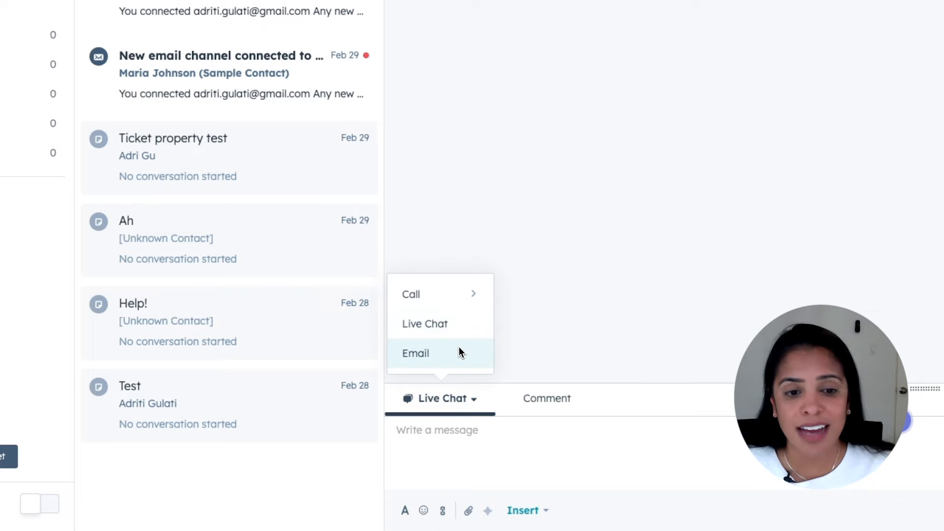
mouse_move(488, 313)
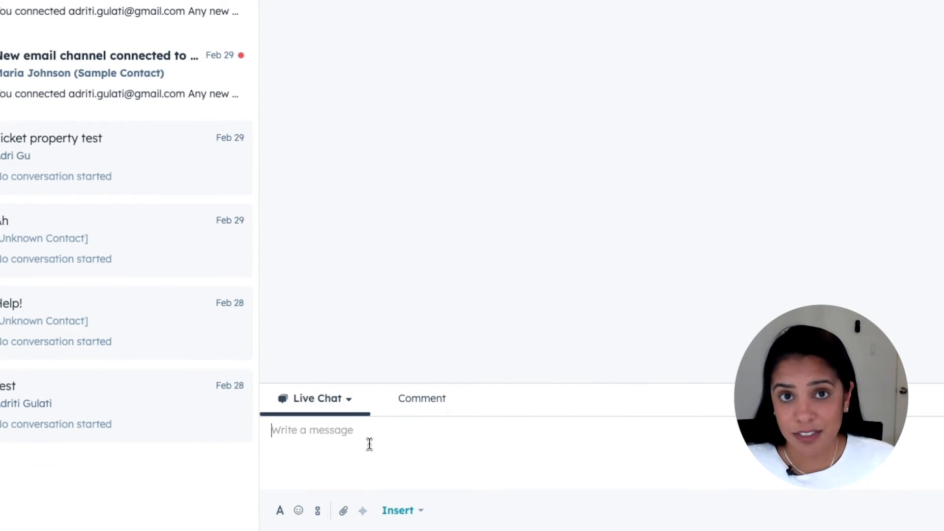
type("Hi! I don't get it, can you help explain it to me one more time?")
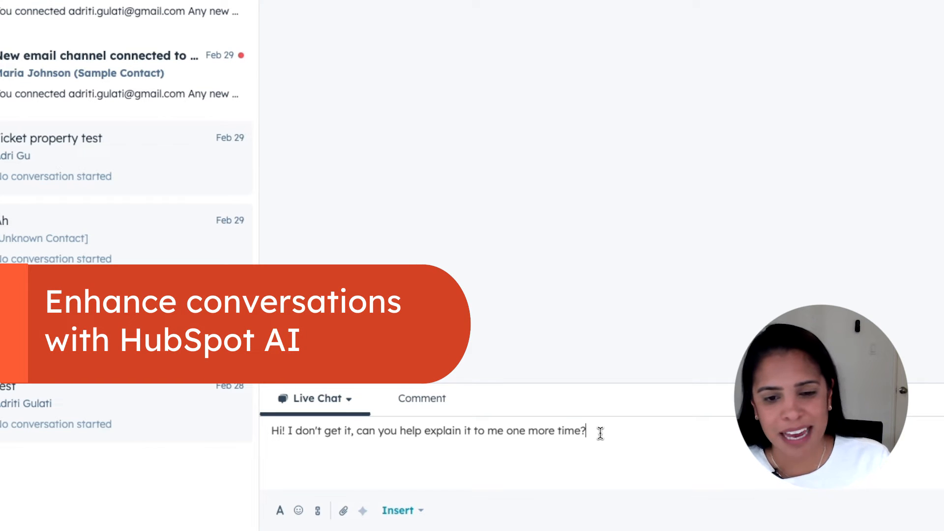
triple_click(427, 431)
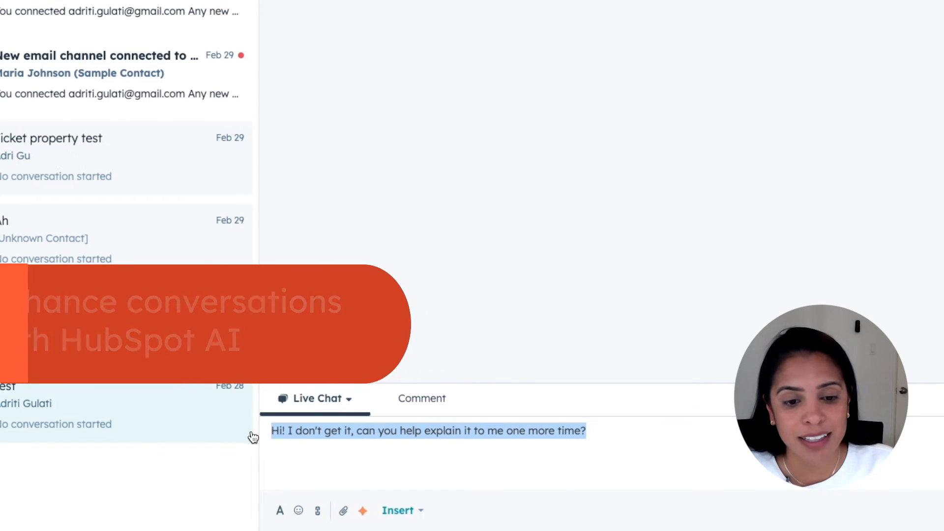
left_click(362, 510)
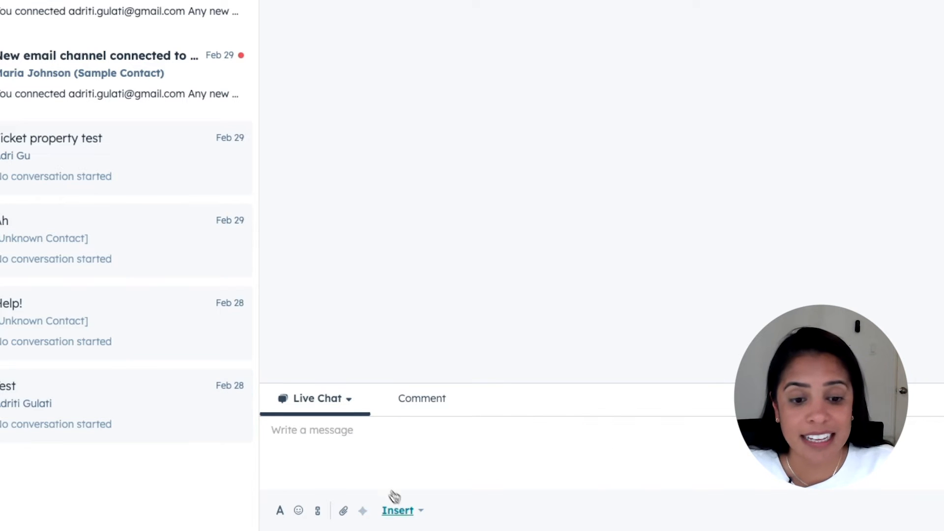
Show insertable reply content: knowledge base articles, snippets, video, meetings, documents and quotes
left_click(397, 510)
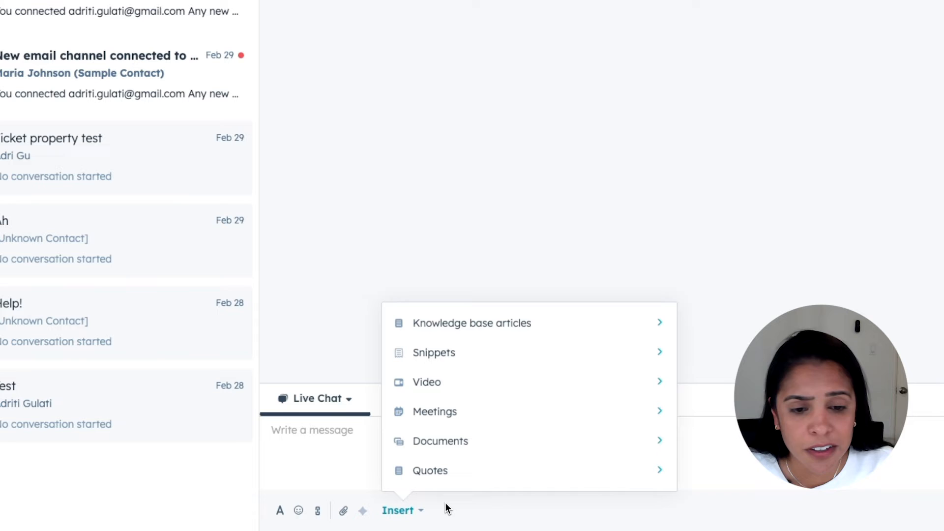
mouse_move(538, 420)
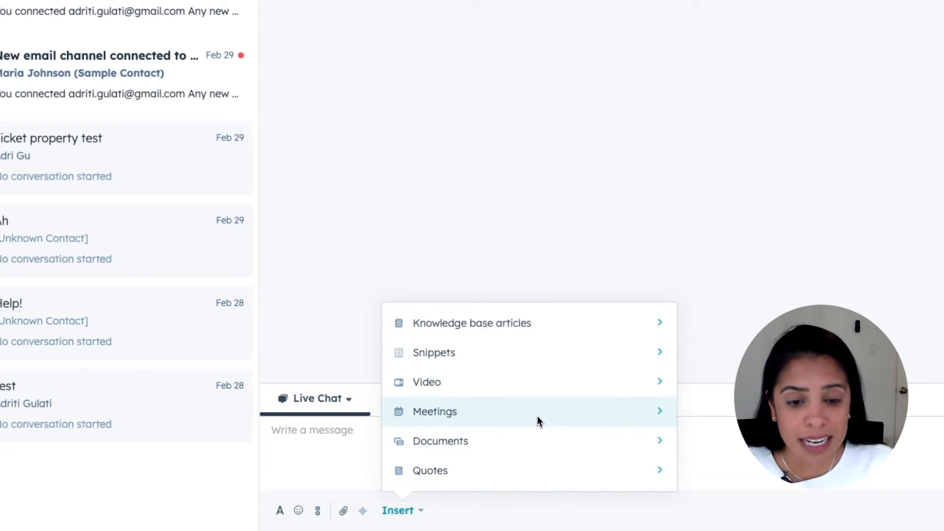
mouse_move(527, 470)
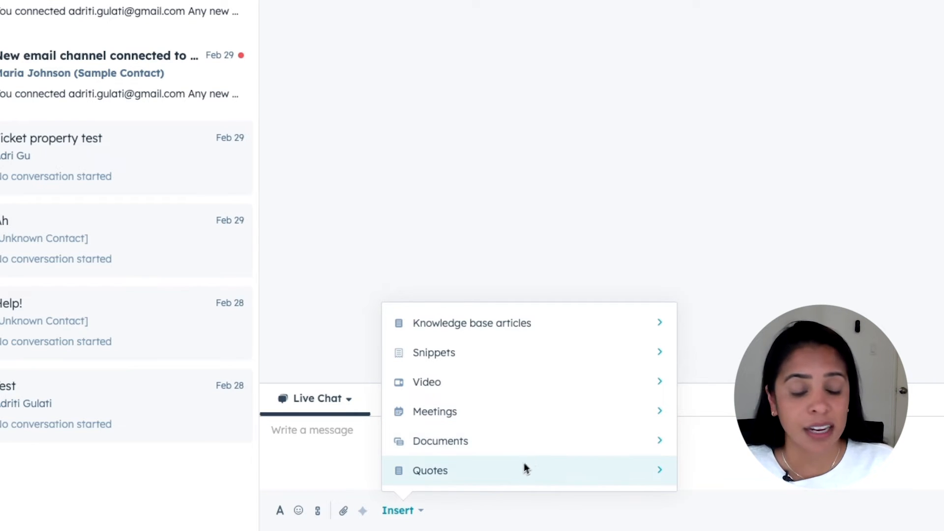
mouse_move(359, 455)
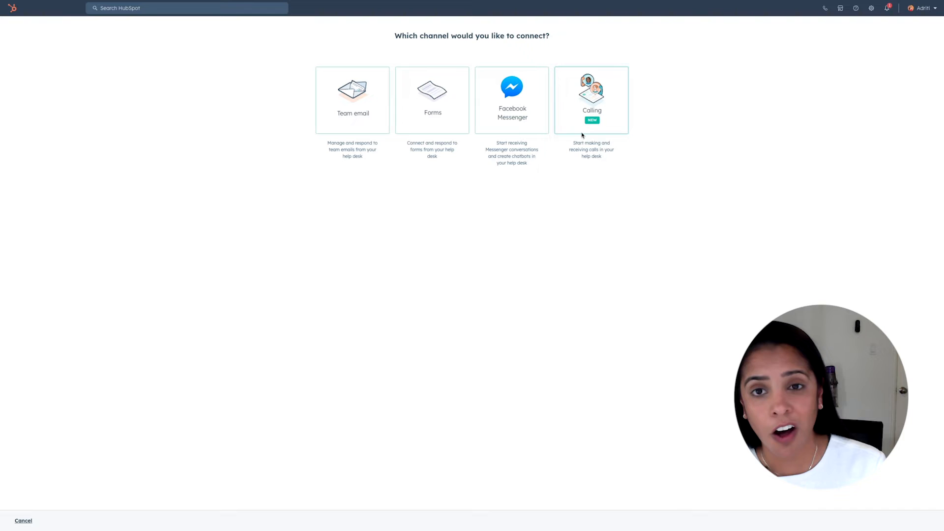
mouse_move(566, 200)
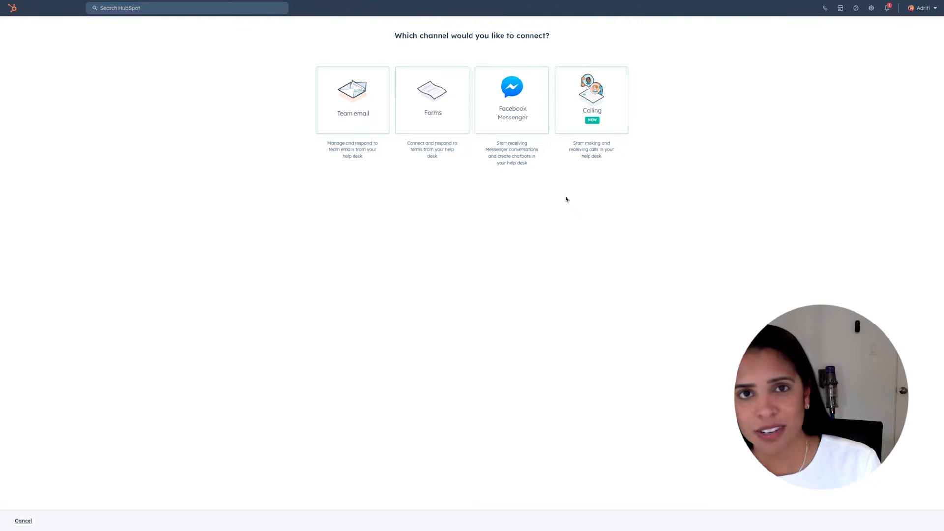
Cancel channel setup and open Help Desk settings on the Channels tab
left_click(23, 520)
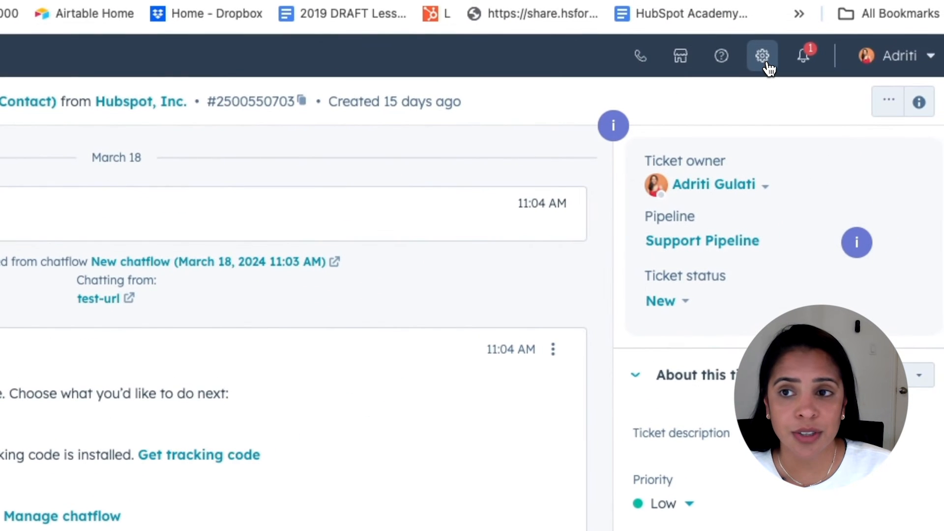
left_click(762, 56)
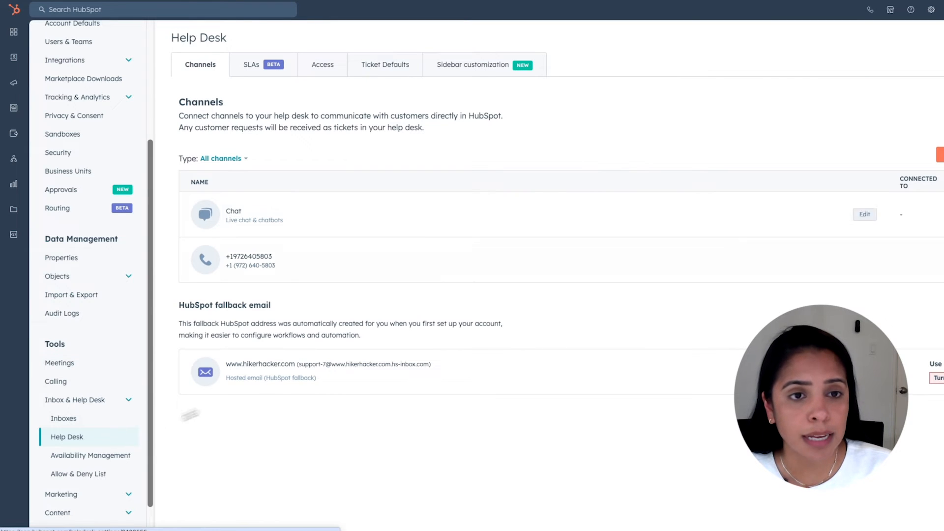
Review the reply and close time SLA goals, then open the SLA Performance Overview dashboard
left_click(250, 65)
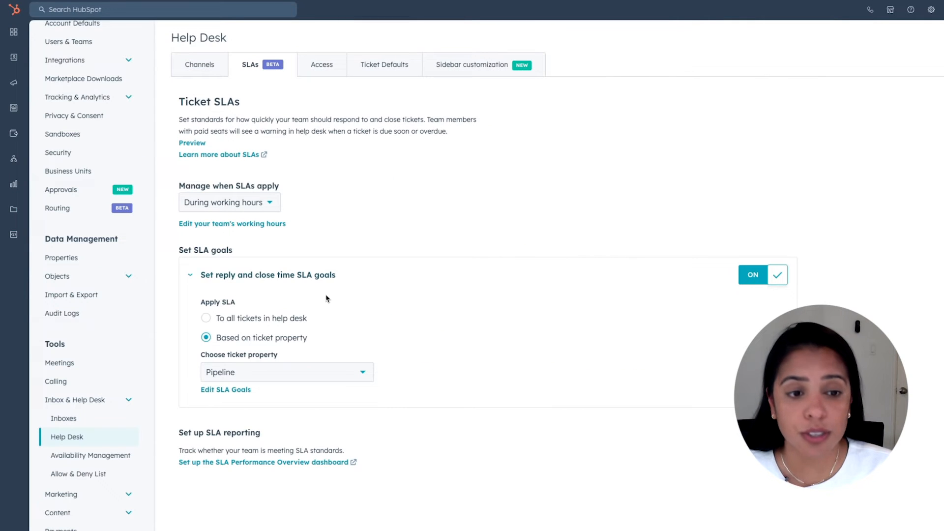
mouse_move(330, 301)
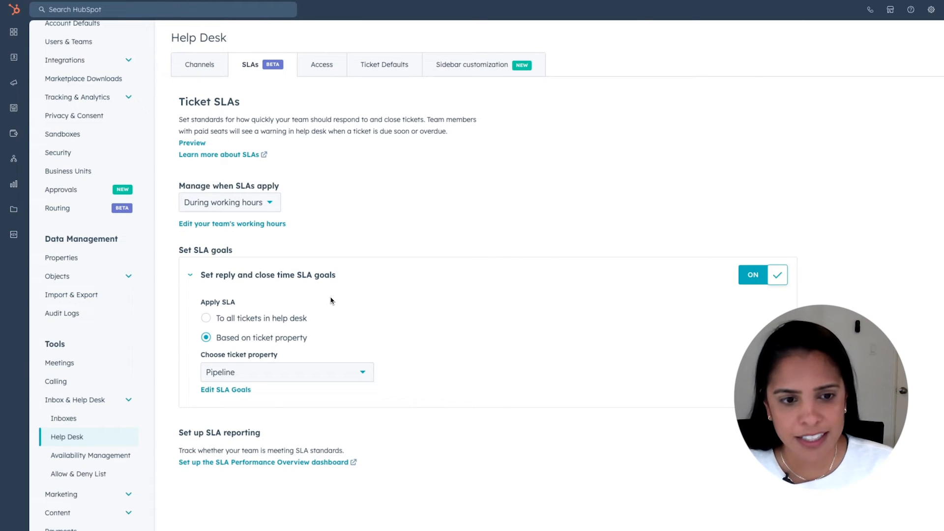
mouse_move(287, 473)
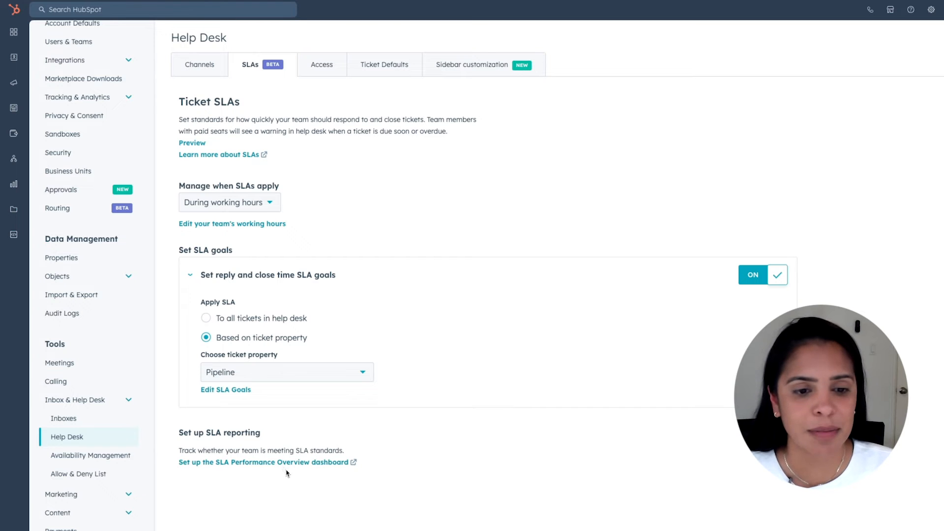
left_click(262, 462)
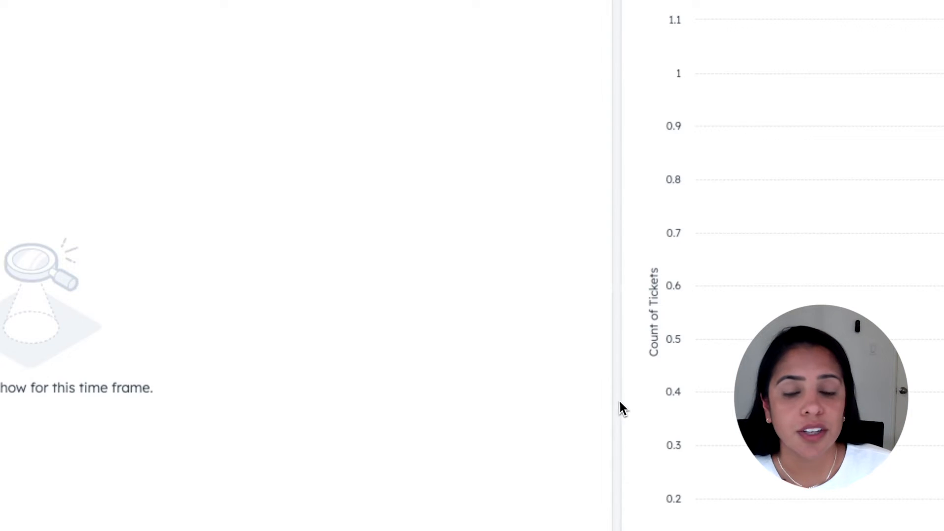
Scroll through the SLA performance charts broken down by rep
scroll("down", 3)
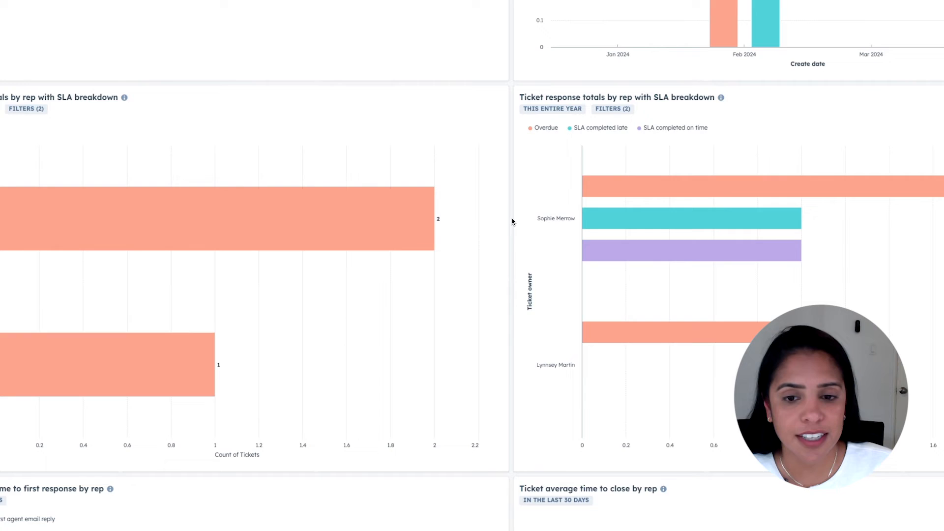
scroll("down", 3)
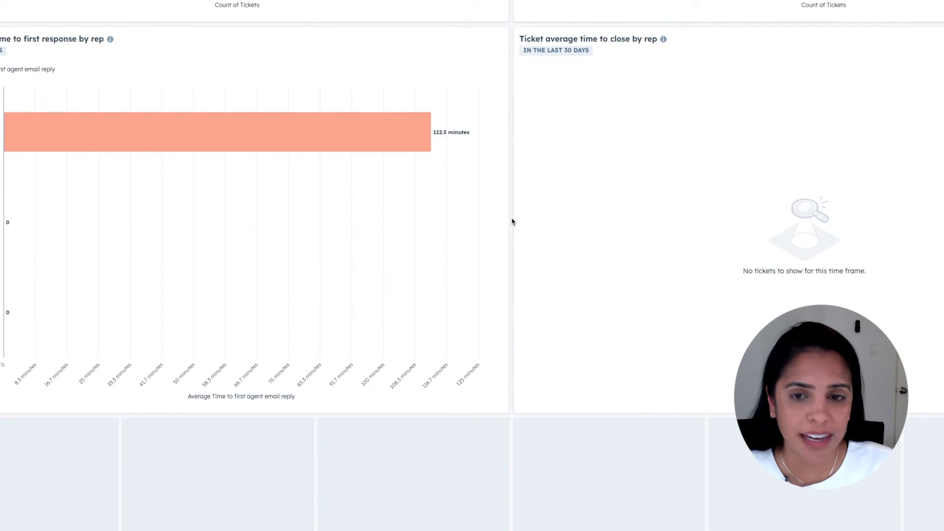
scroll("down", 3)
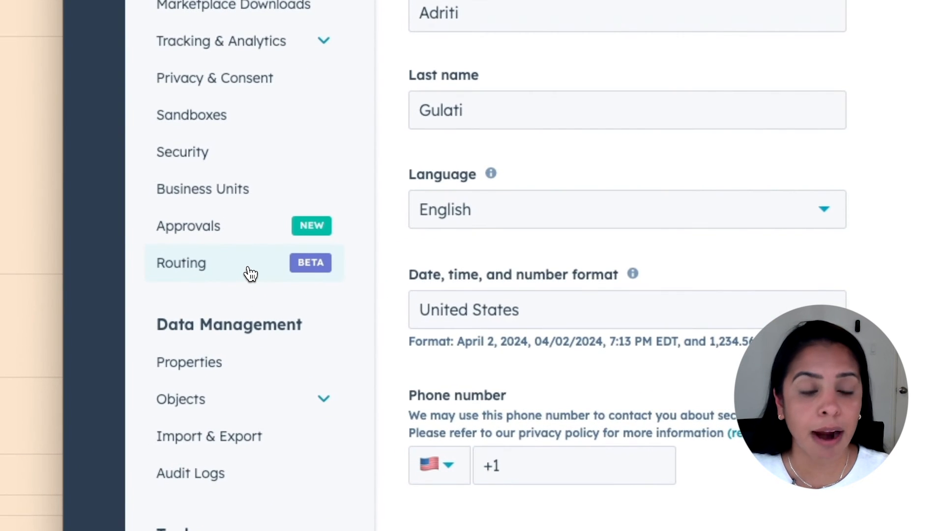
Review the active Support Team Routing Rules ruleset, then move to personal calling preferences
left_click(180, 264)
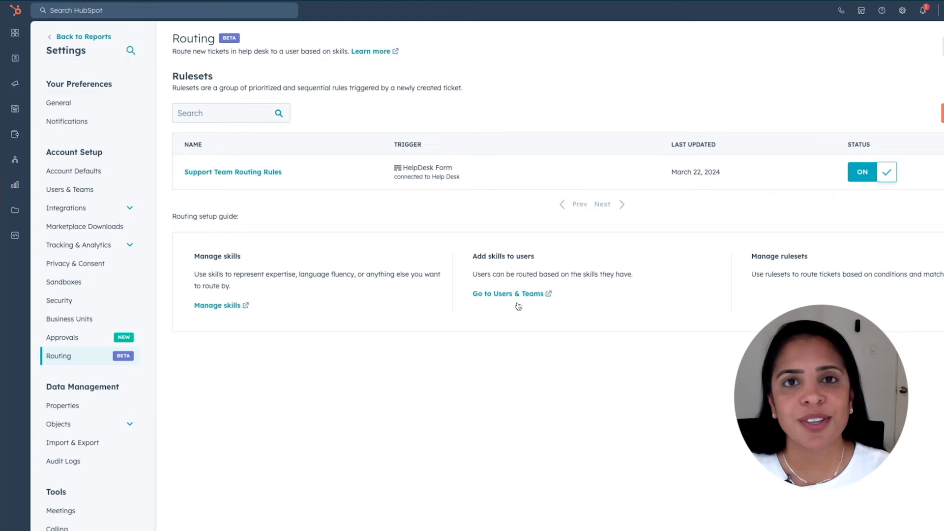
mouse_move(509, 336)
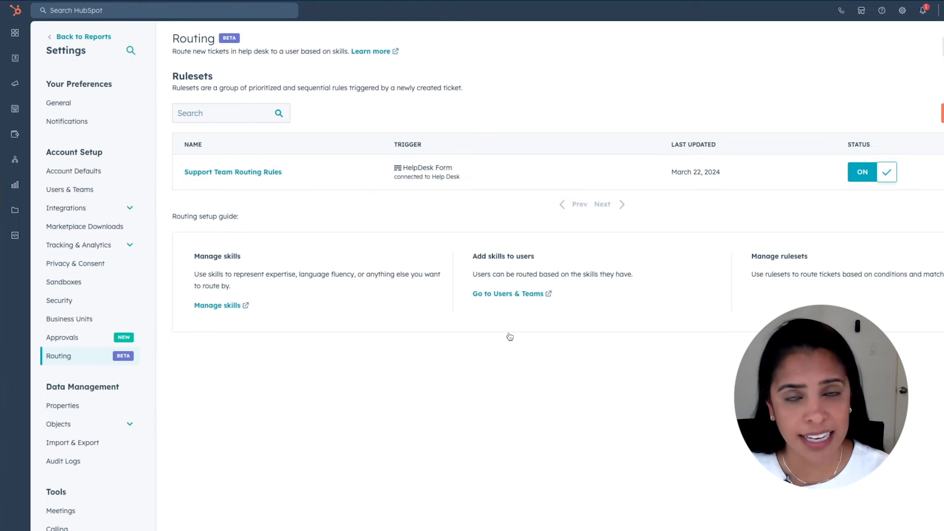
mouse_move(511, 330)
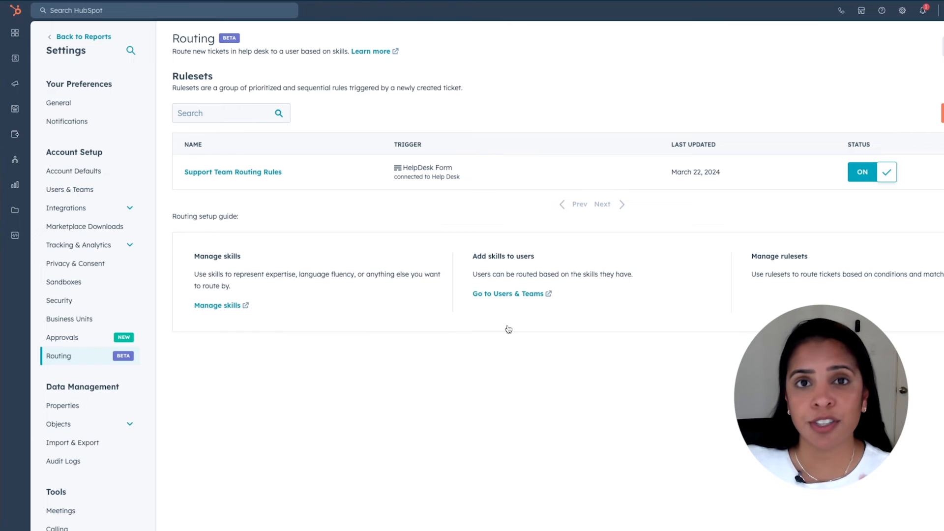
mouse_move(509, 319)
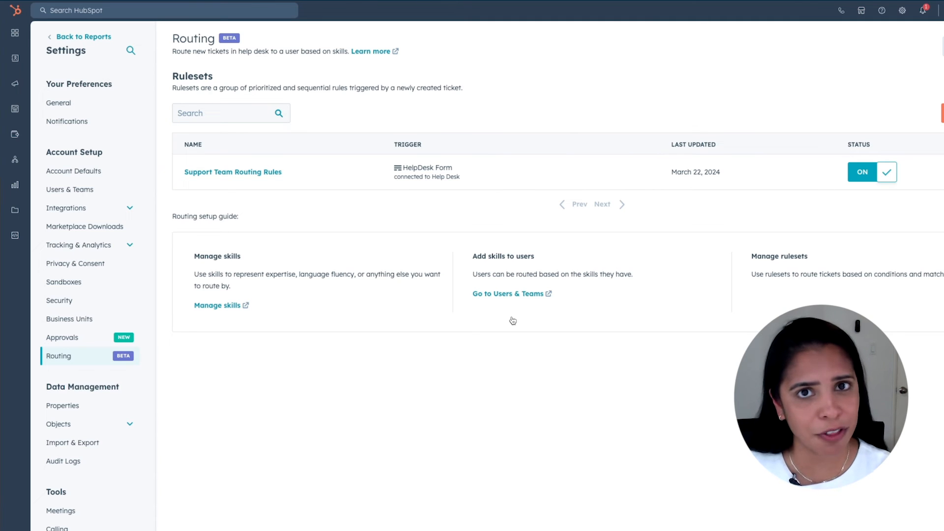
left_click(44, 92)
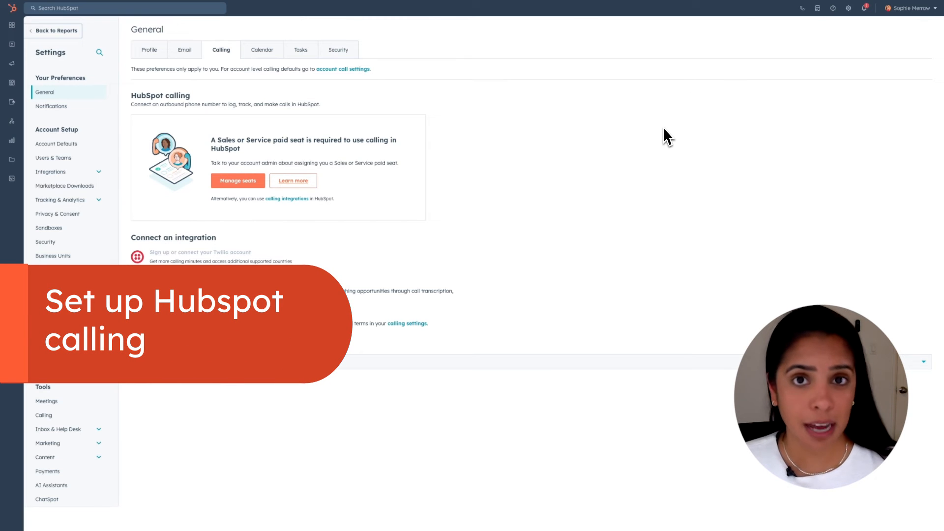
mouse_move(661, 136)
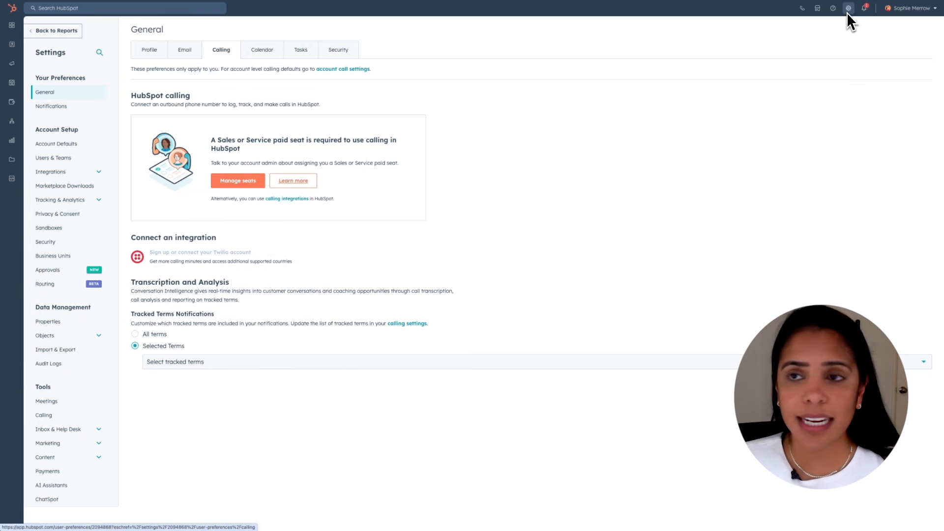
mouse_move(309, 327)
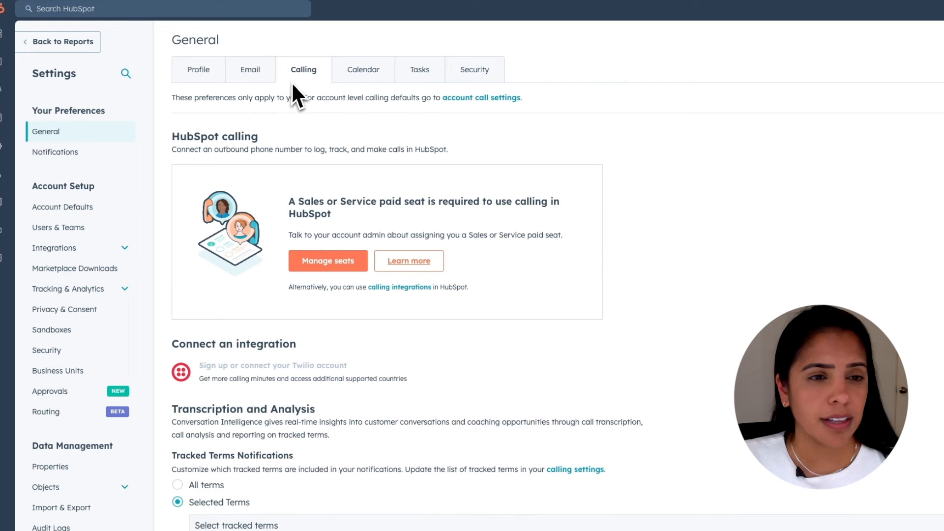
mouse_move(564, 317)
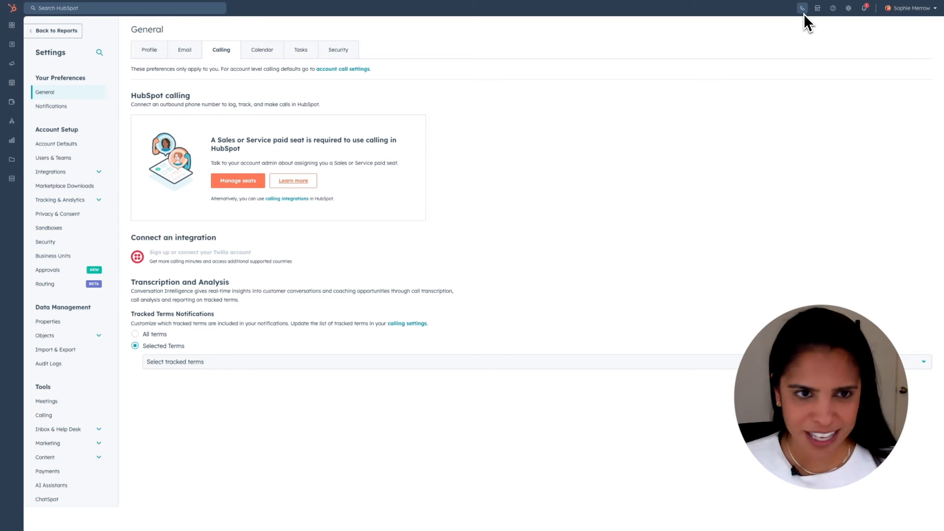
mouse_move(444, 249)
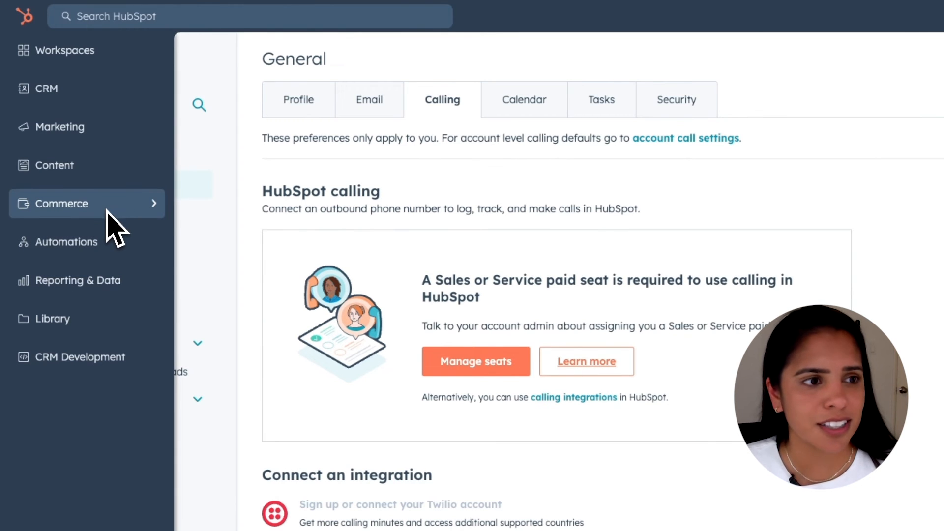
mouse_move(117, 226)
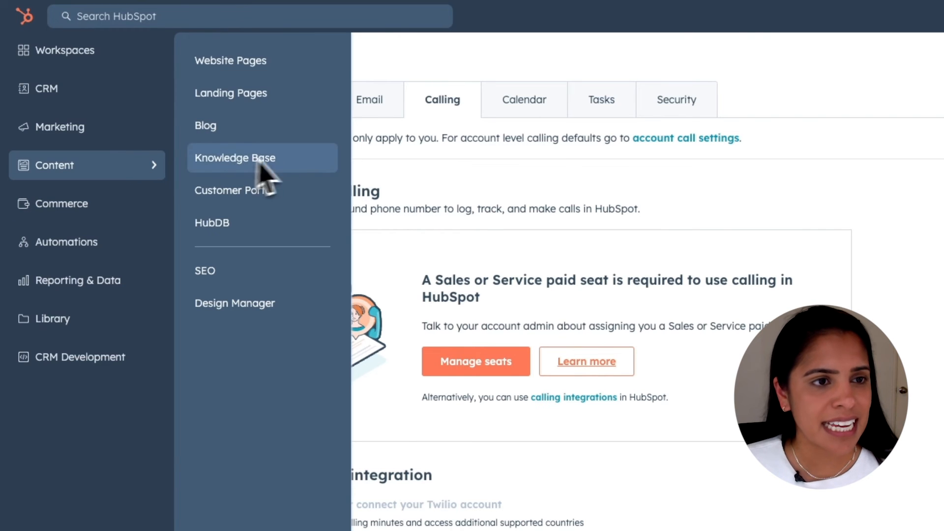
Expand a selected knowledge base article sentence using the AI writing assistant
left_click(235, 158)
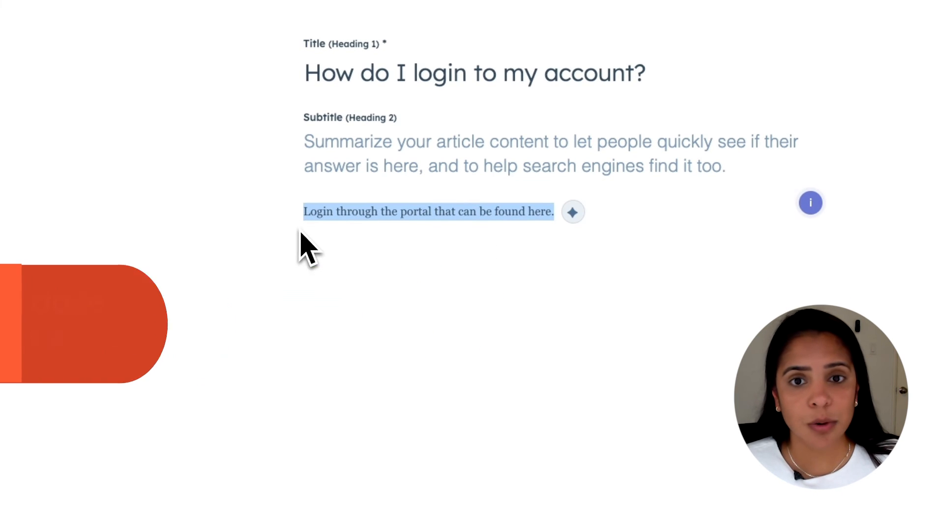
mouse_move(573, 212)
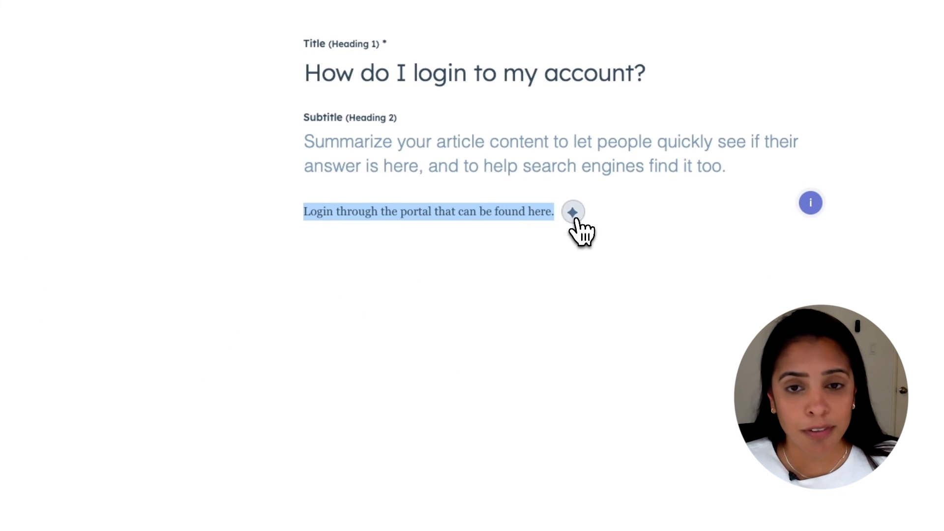
left_click(572, 211)
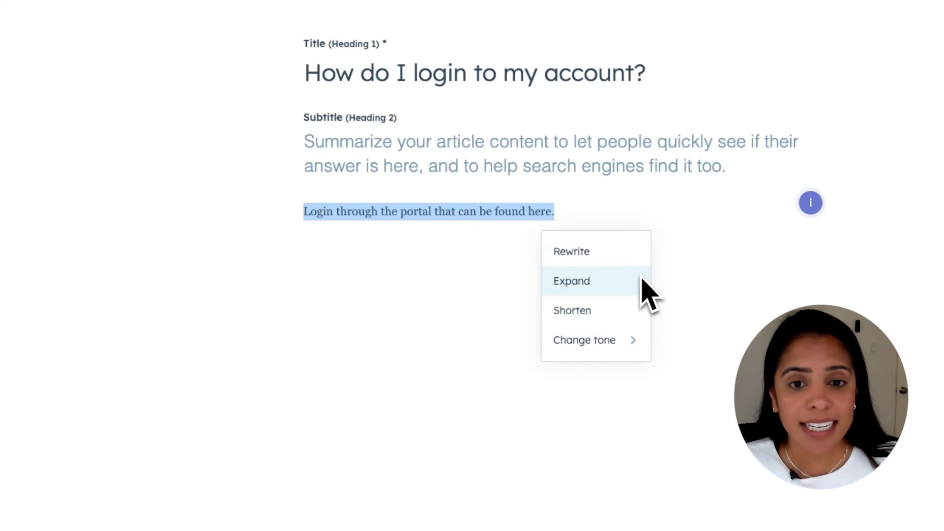
left_click(584, 340)
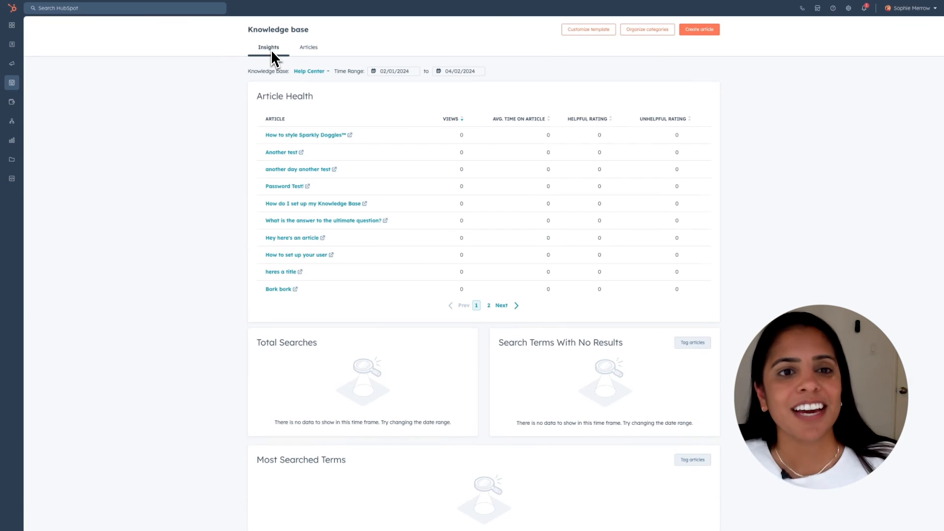
mouse_move(228, 93)
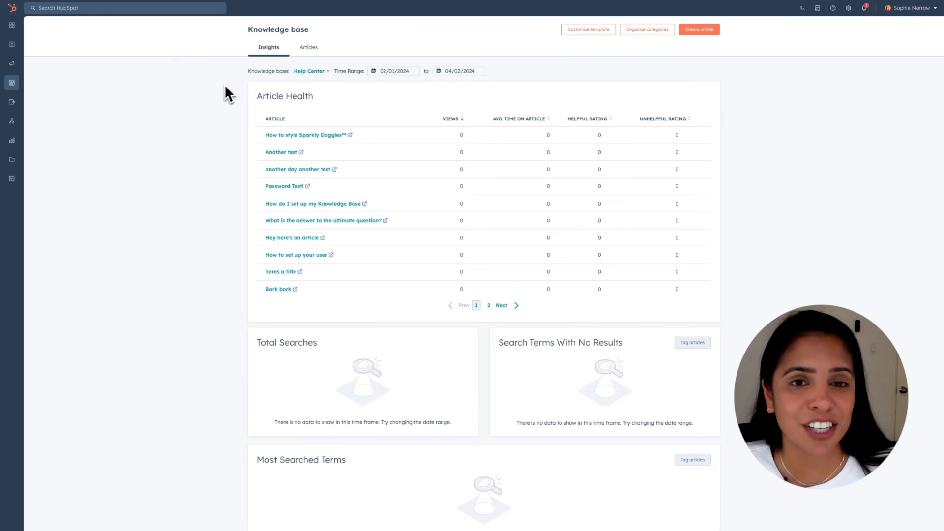
mouse_move(209, 86)
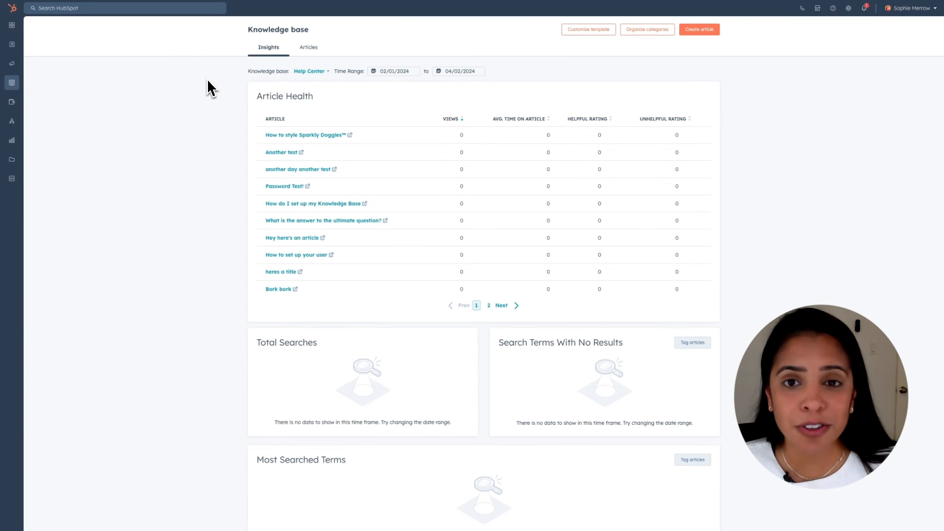
mouse_move(225, 118)
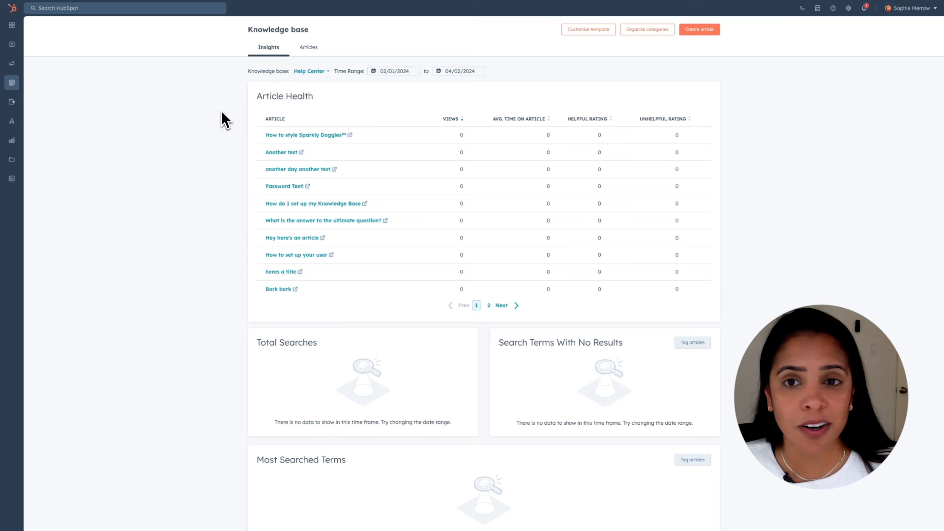
scroll("down", 3)
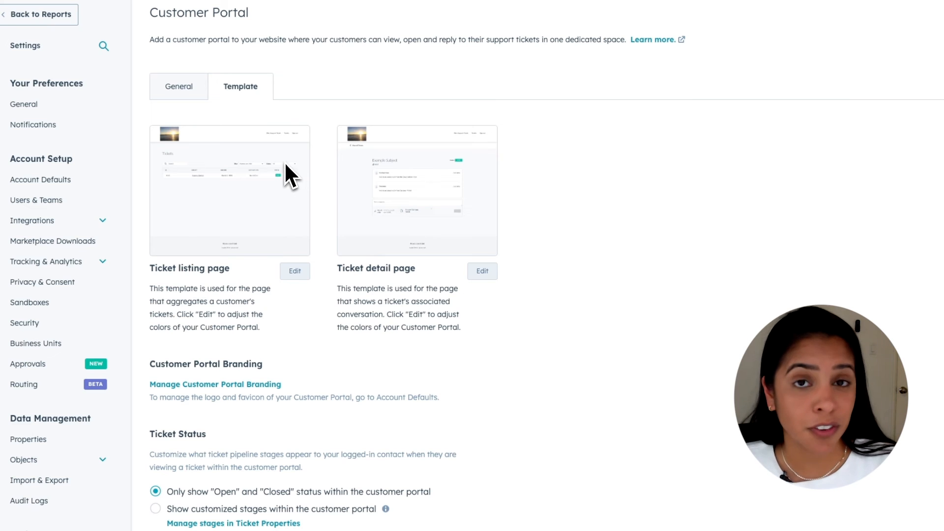
mouse_move(274, 169)
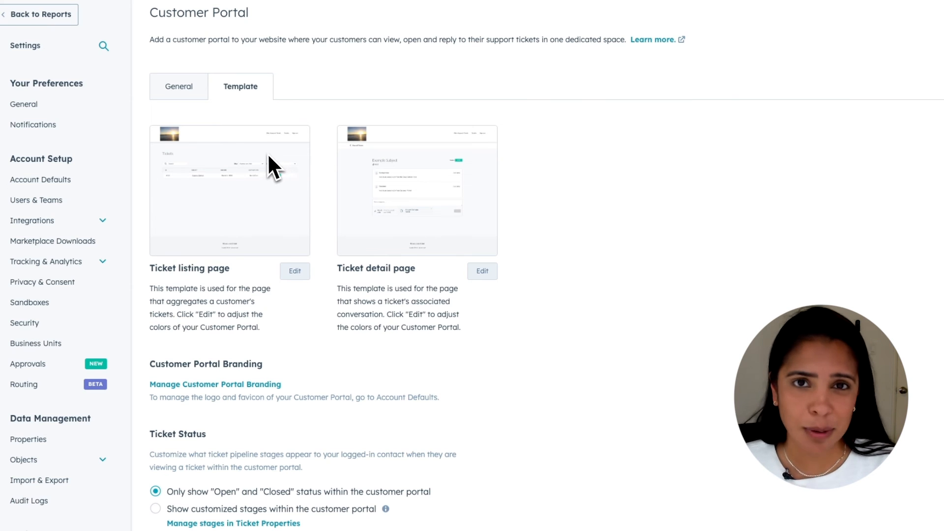
mouse_move(284, 175)
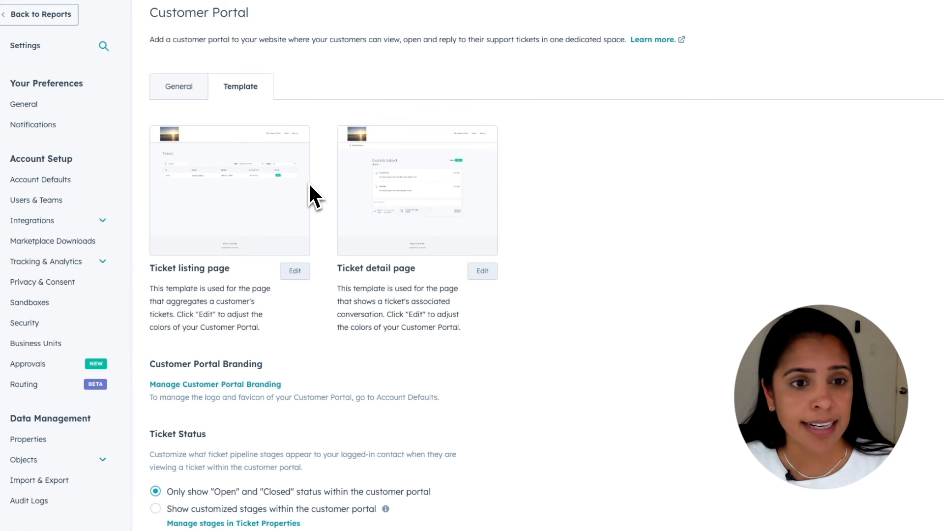
Edit the Ticket listing page template in the Customer Portal theme editor
left_click(295, 271)
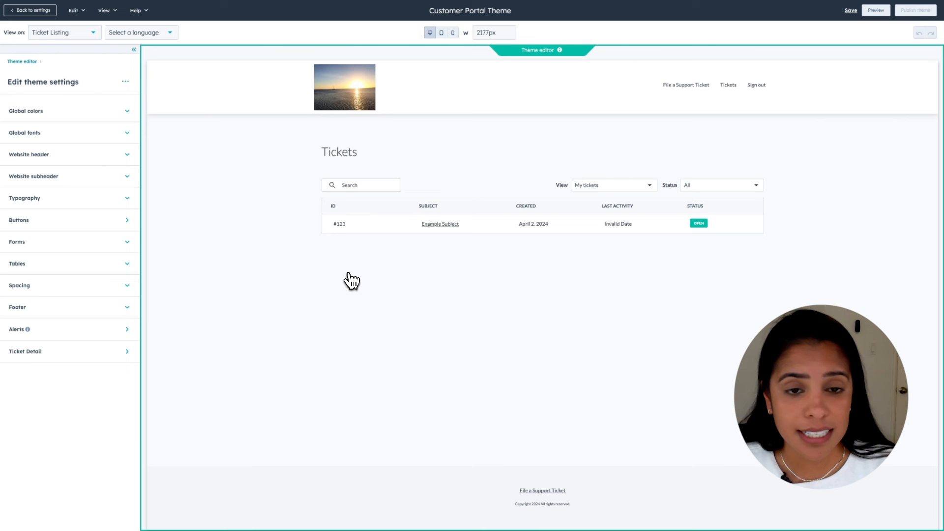
mouse_move(425, 265)
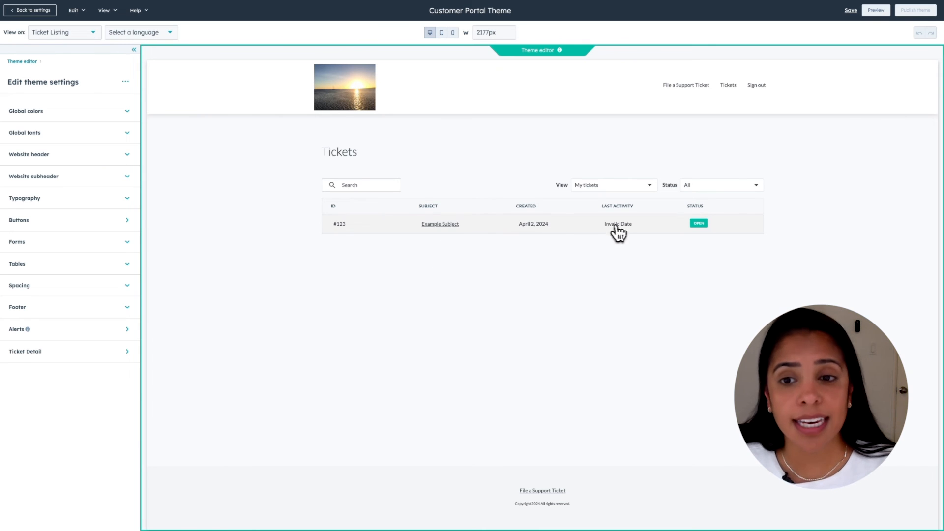
mouse_move(713, 234)
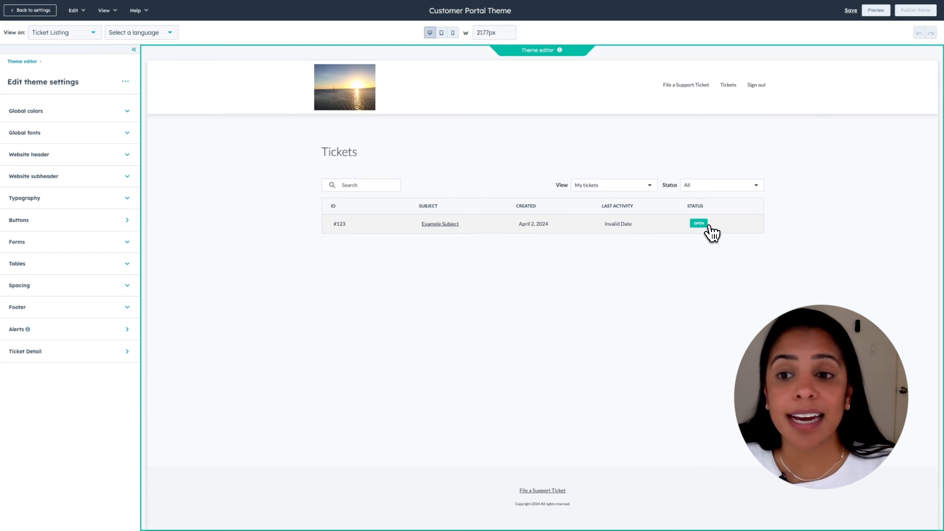
mouse_move(693, 244)
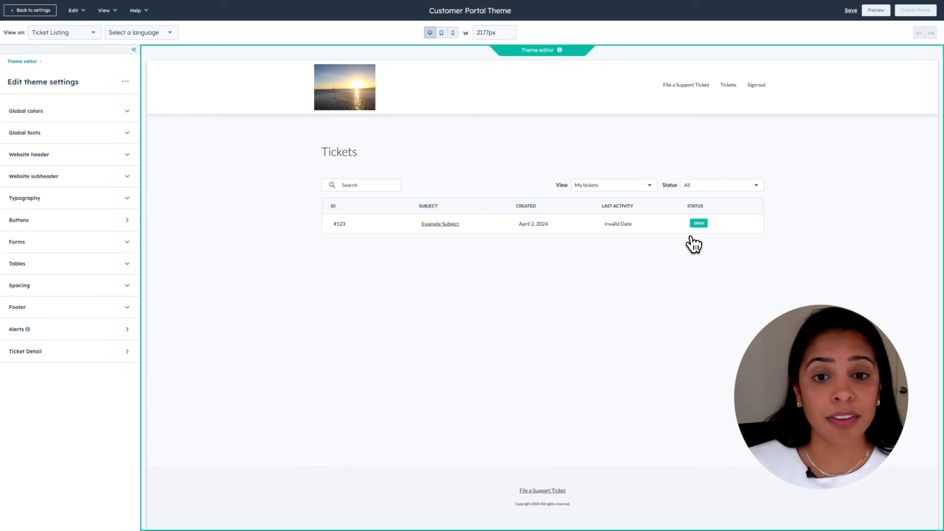
left_click(30, 10)
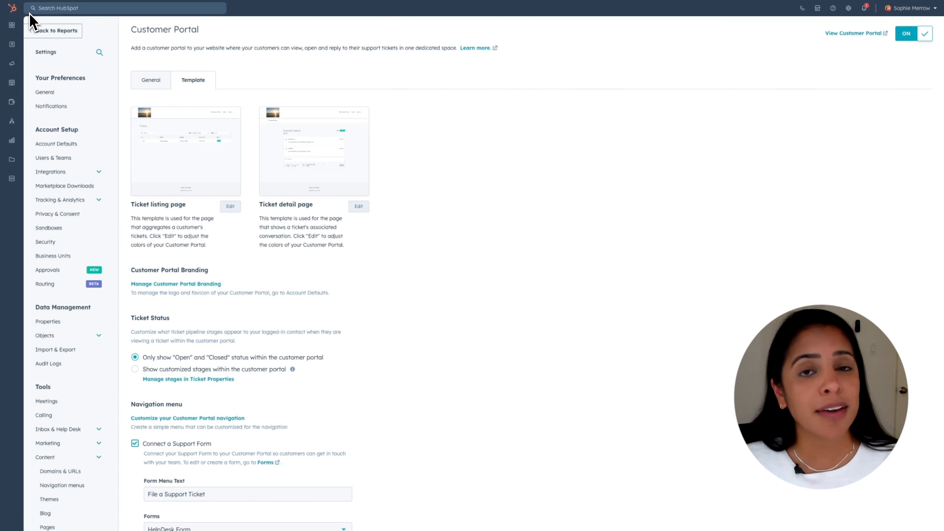
mouse_move(202, 118)
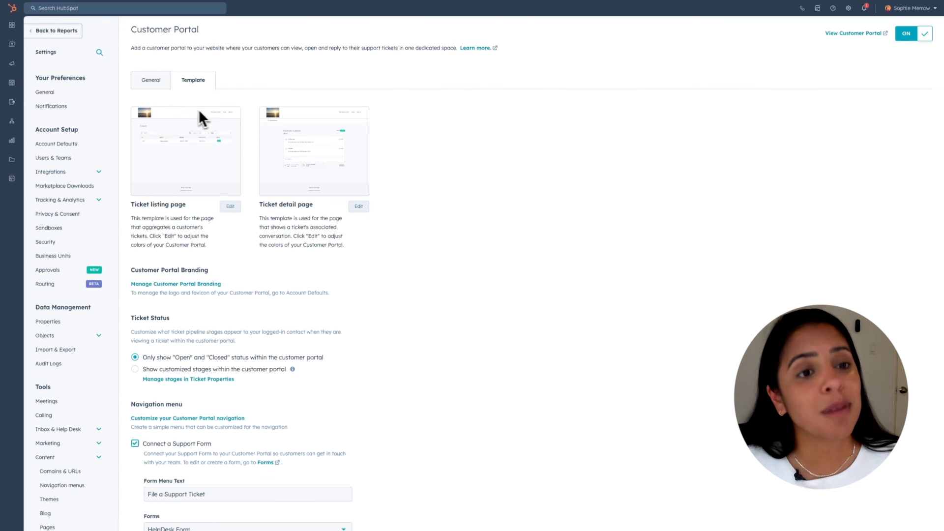
mouse_move(139, 132)
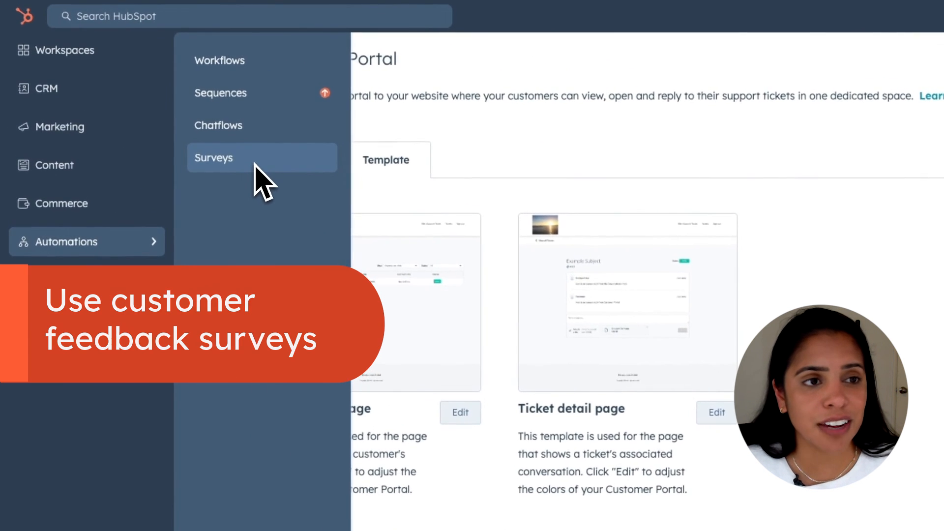
Browse the customer support and customer loyalty survey templates in Surveys
left_click(213, 157)
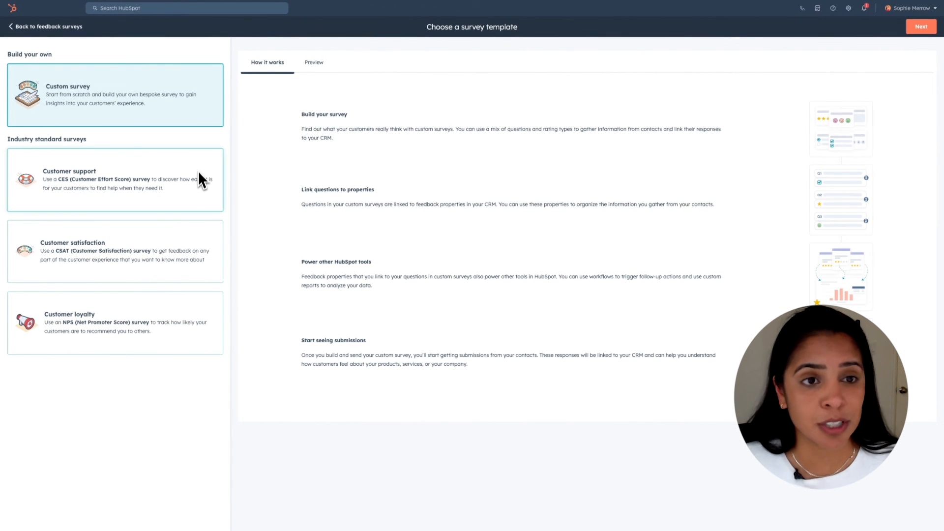
left_click(115, 251)
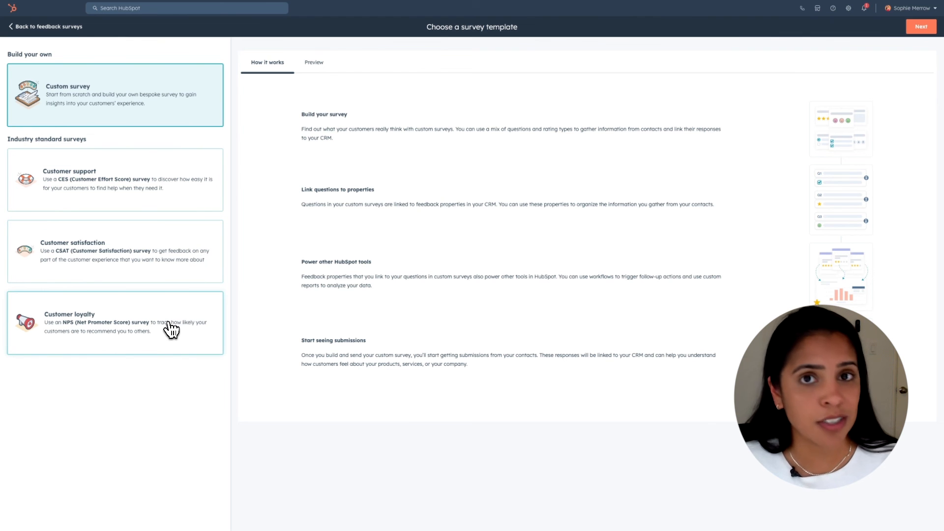
left_click(115, 322)
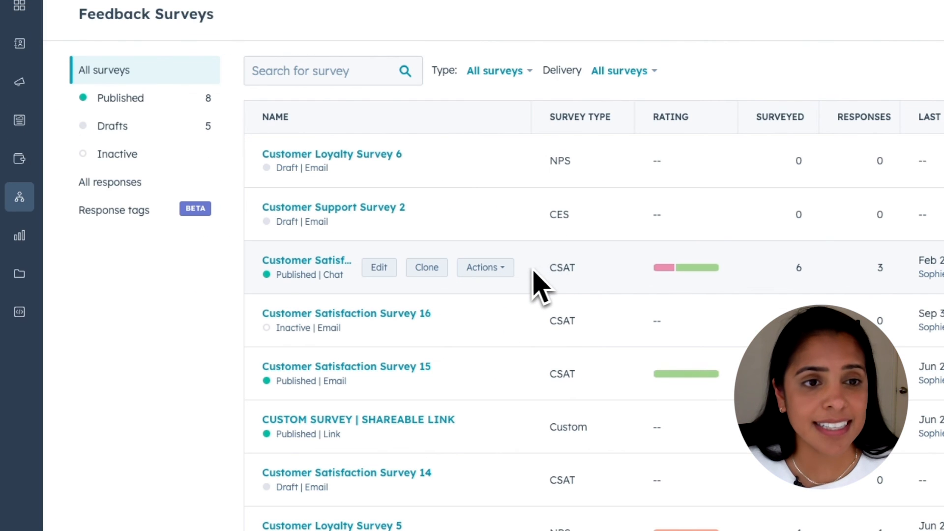
View Customer Satisfaction Survey 17's pie chart: 6 views, 3 responses, 66.67% happy
left_click(306, 260)
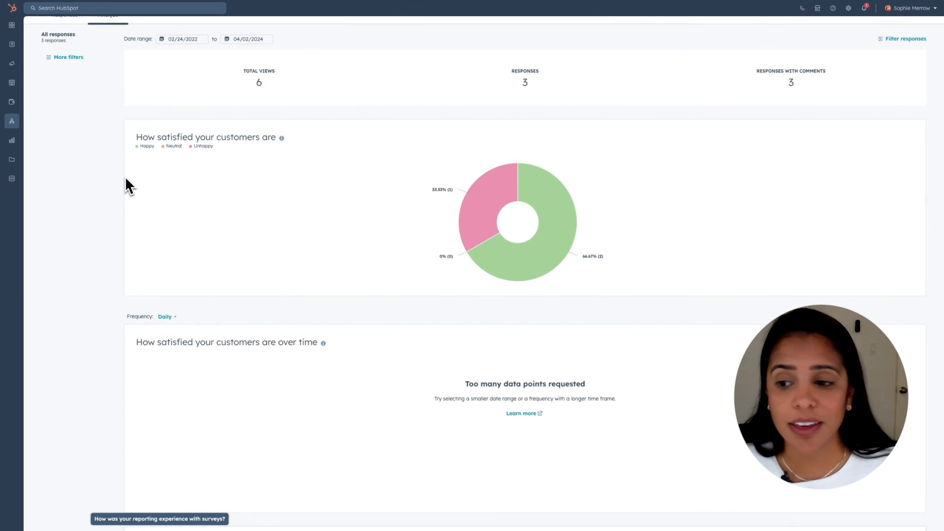
scroll("up", 3)
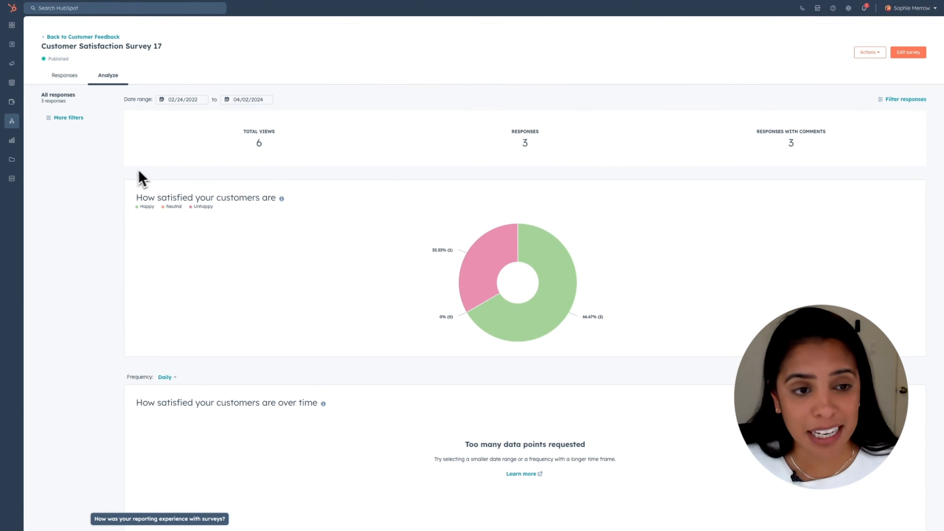
mouse_move(119, 197)
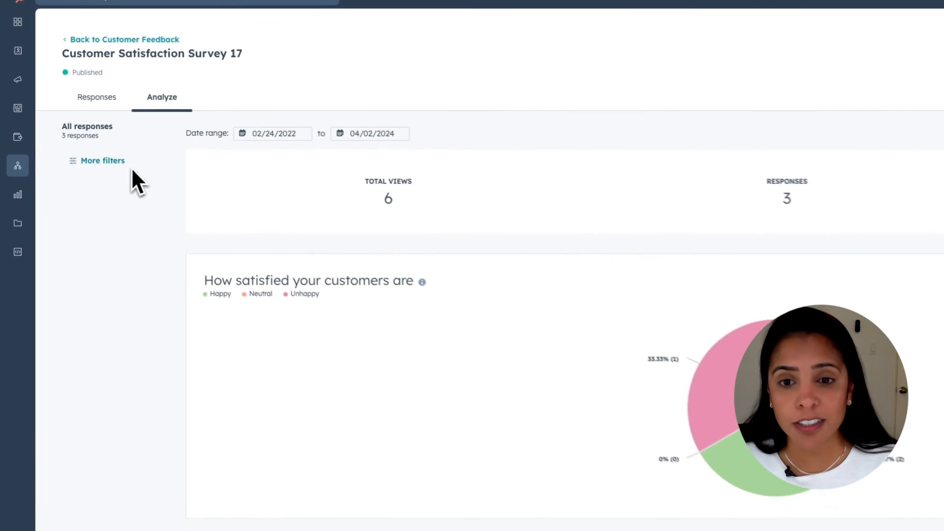
scroll("down", 3)
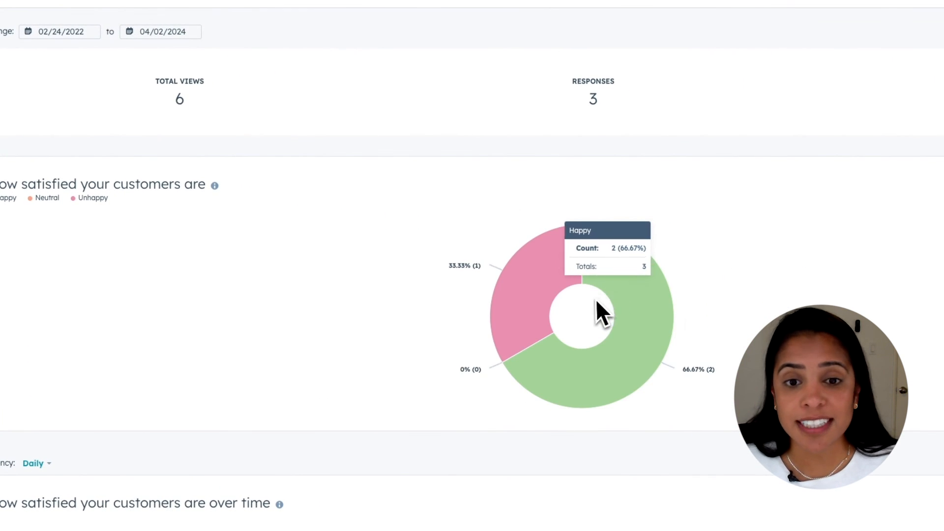
mouse_move(286, 307)
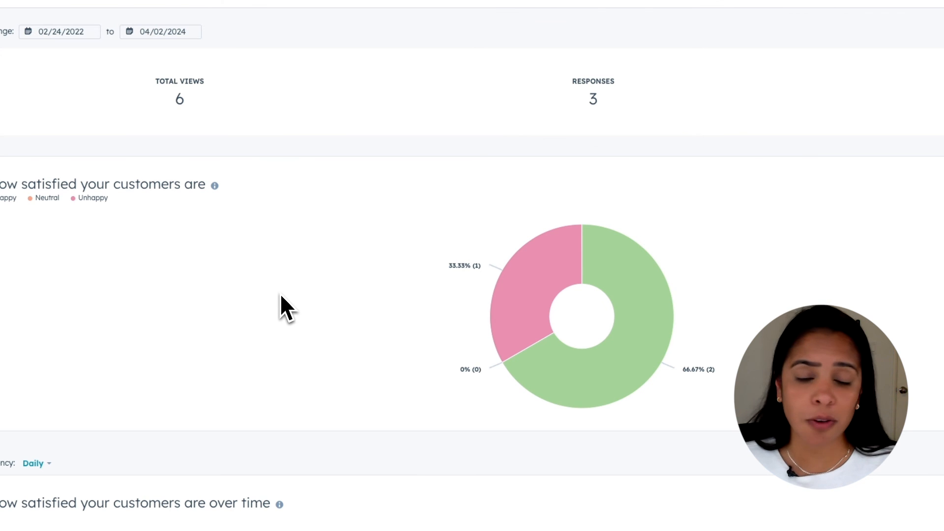